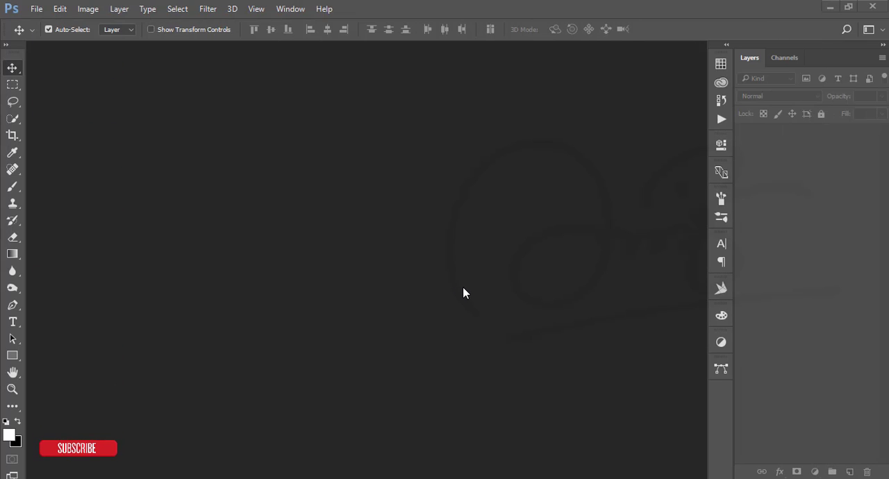
mouse_move(342, 236)
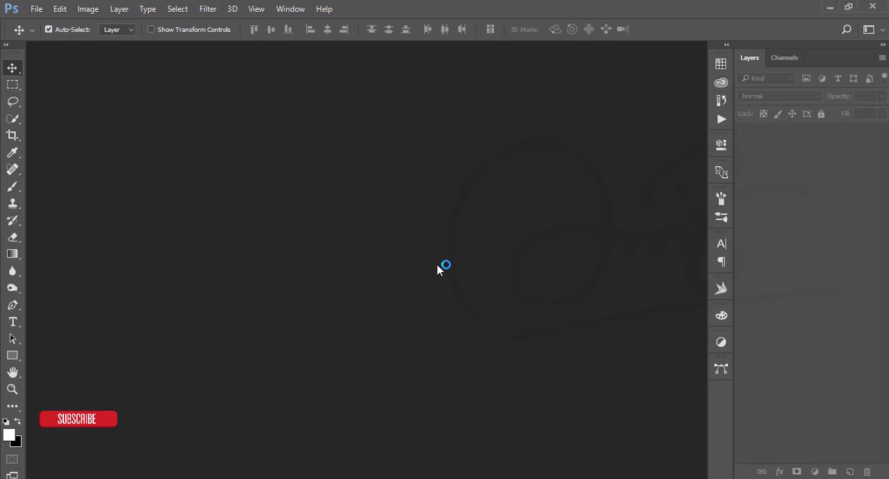
Step: Open the waffle cone photo DSC04268.jpg through File > Open
left_click(36, 9)
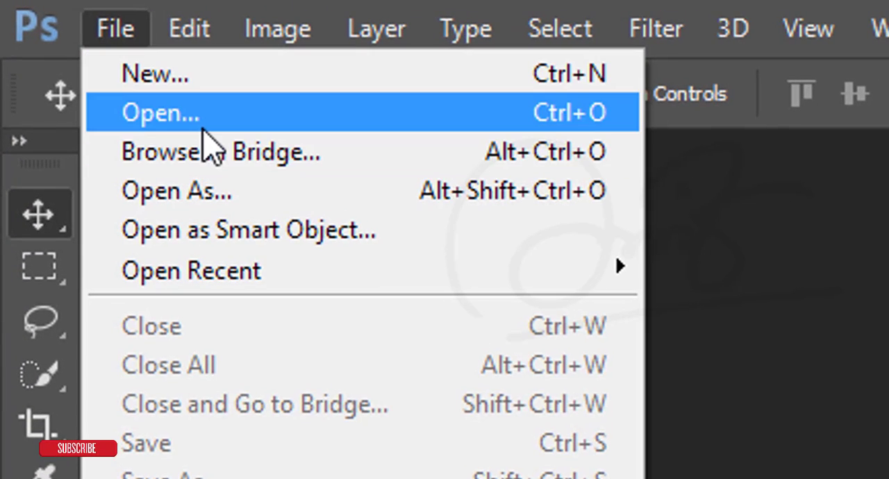
left_click(161, 112)
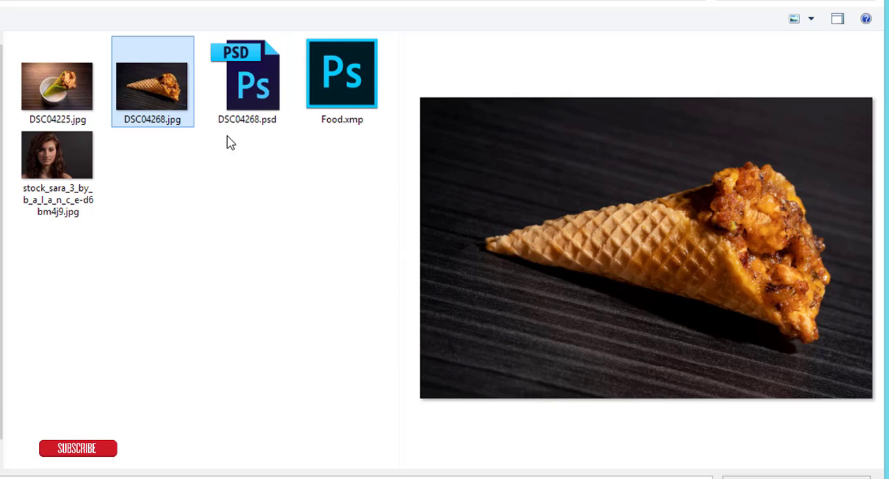
double_click(152, 85)
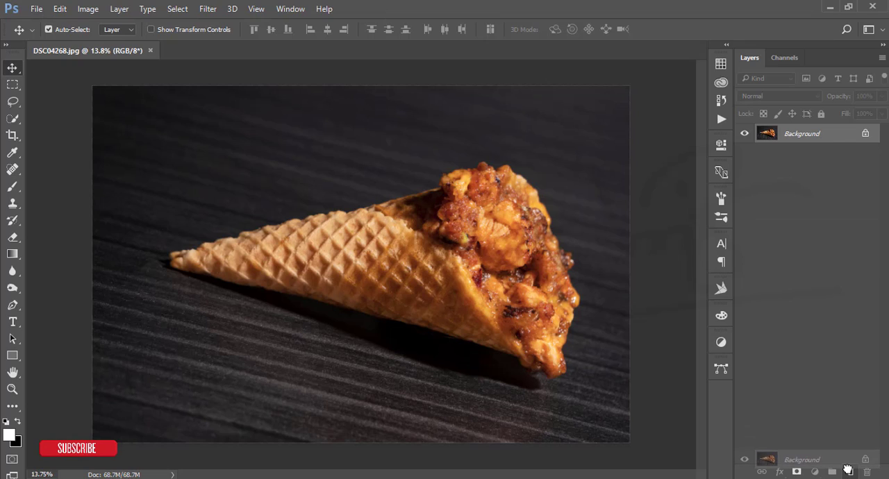
Step: Duplicate the Background layer with Ctrl+J, creating Background copy
key("ctrl+j")
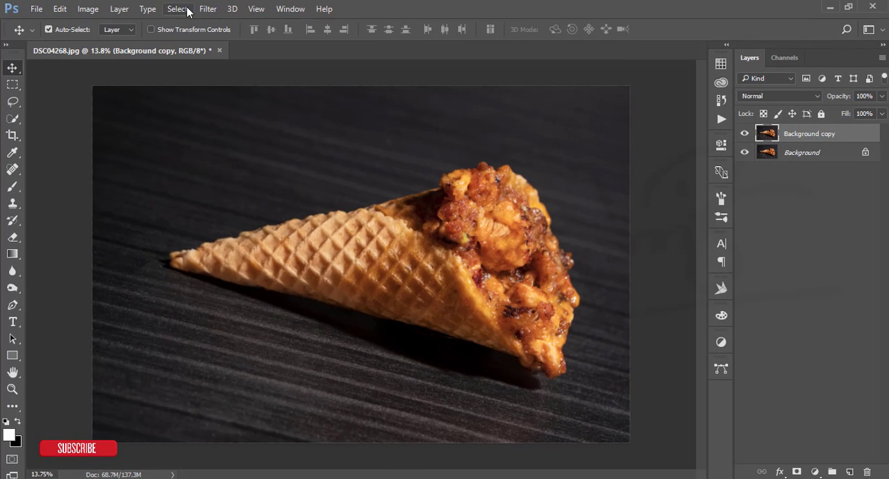
left_click(208, 8)
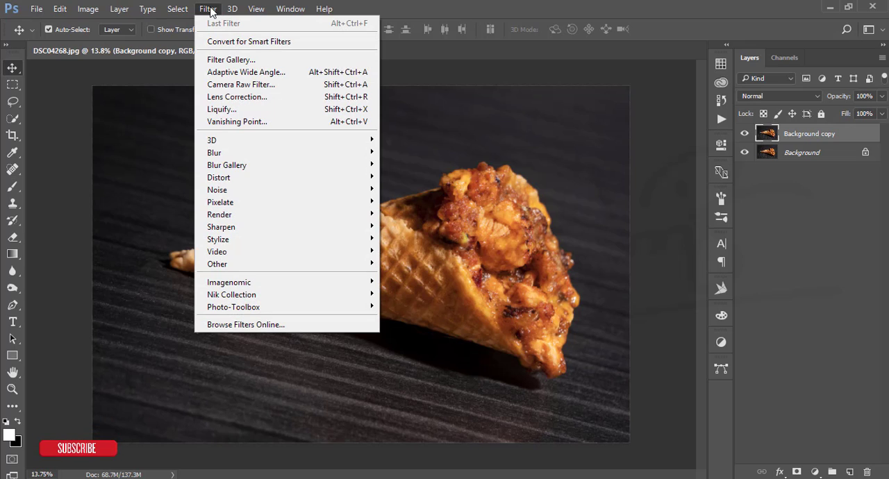
Step: Launch Camera Raw Filter and preview Tone Curve, HSL, Split Toning, Effects and Presets panels
left_click(504, 147)
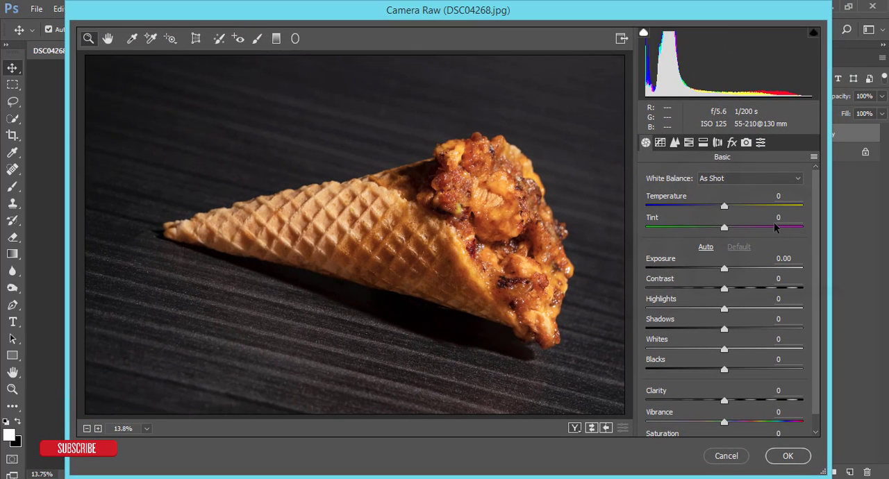
mouse_move(718, 143)
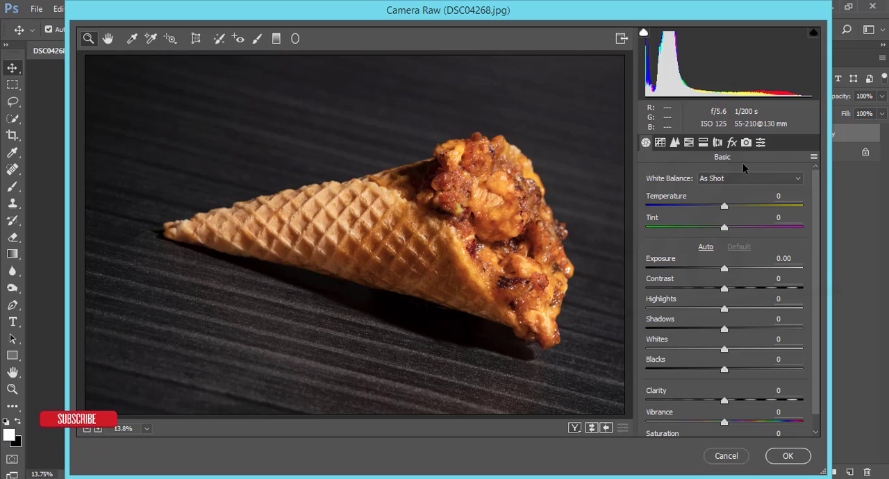
left_click(674, 143)
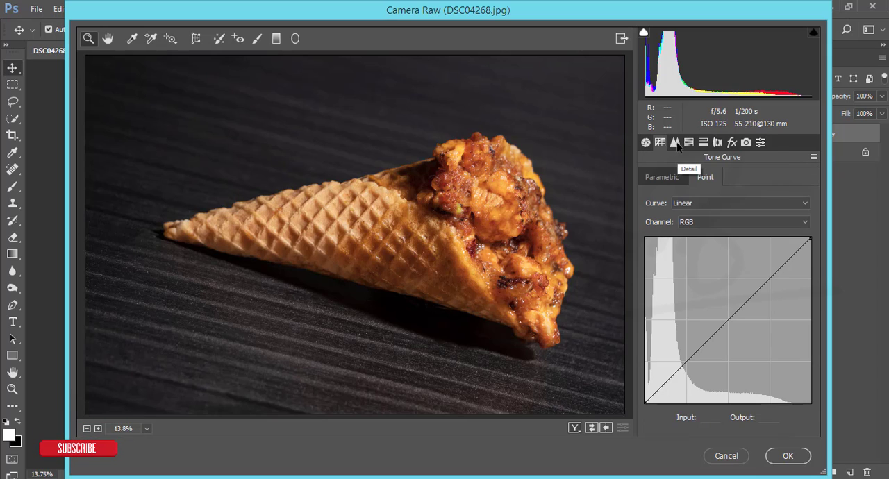
left_click(703, 142)
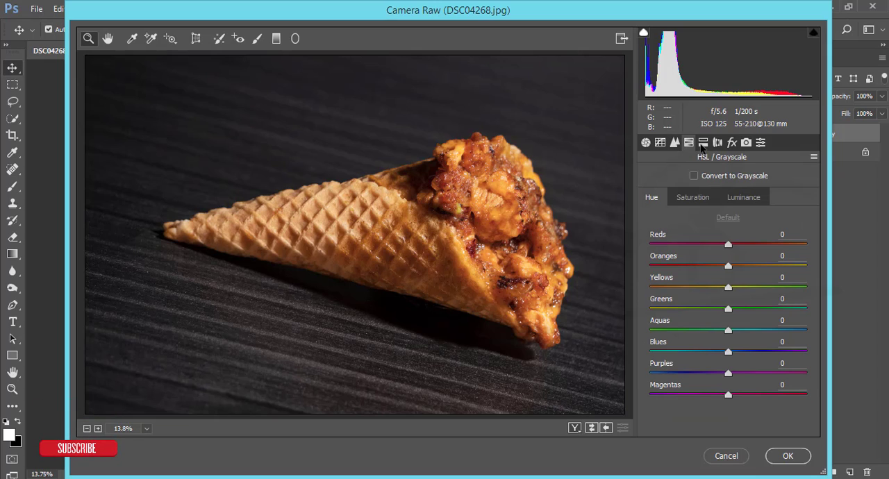
left_click(717, 142)
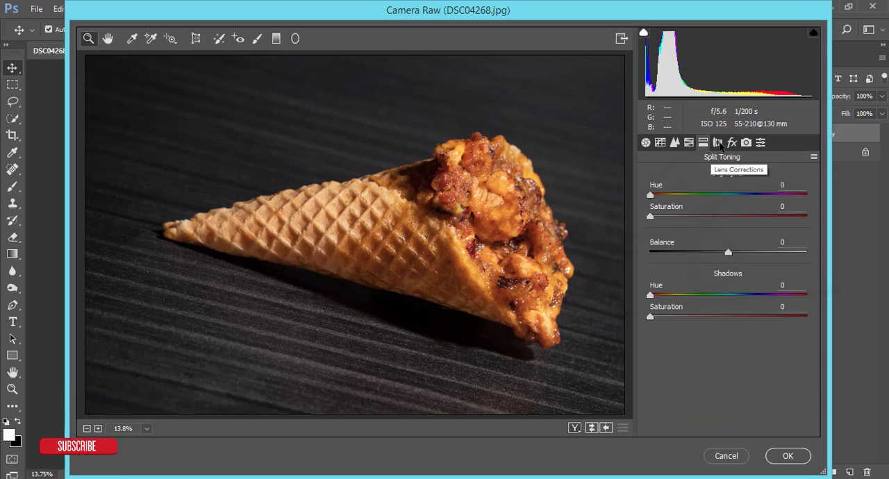
left_click(732, 142)
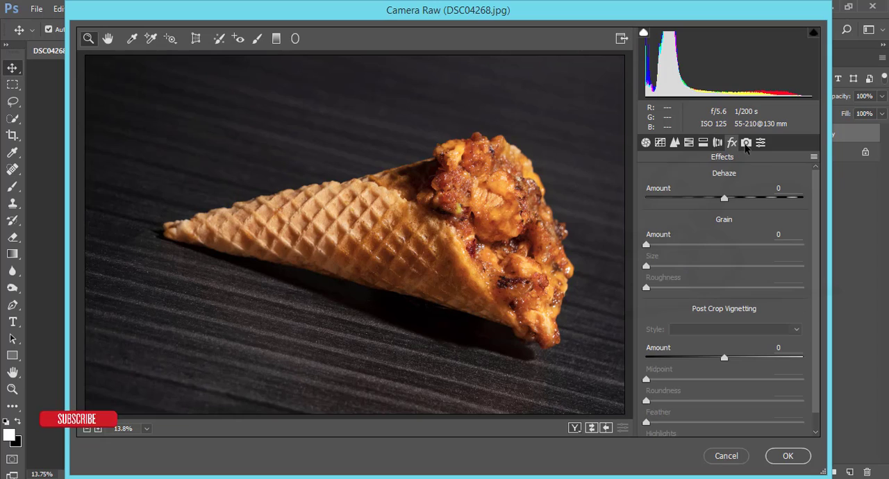
left_click(659, 142)
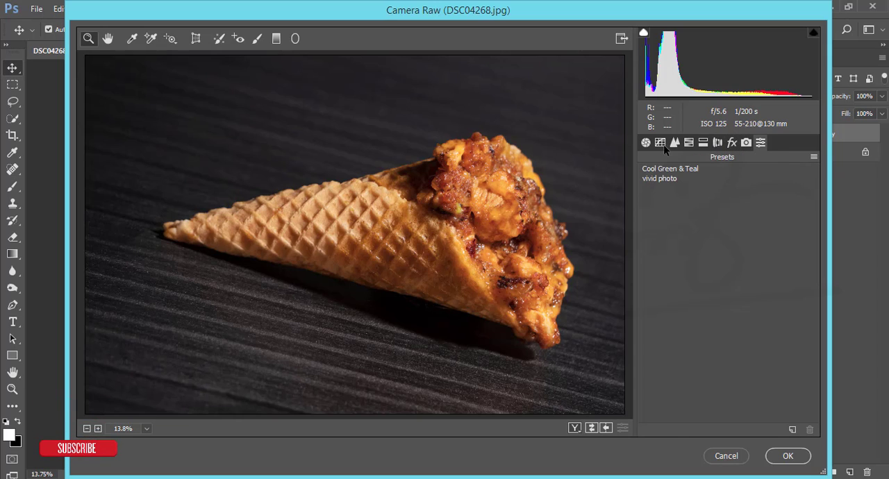
left_click(646, 142)
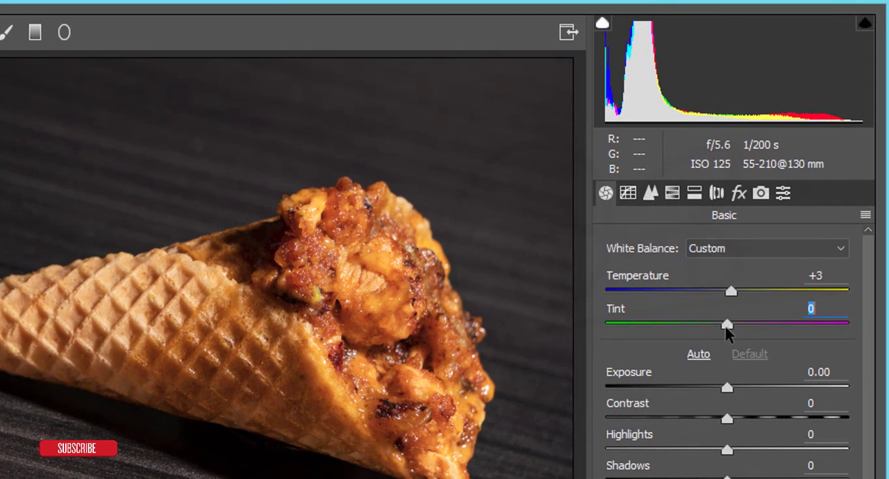
Step: Set Tint -3, Exposure +0.30, Contrast +19, Highlights -73, Shadows -13, Whites +31, Blacks -29
left_click_drag(727, 324, 722, 324)
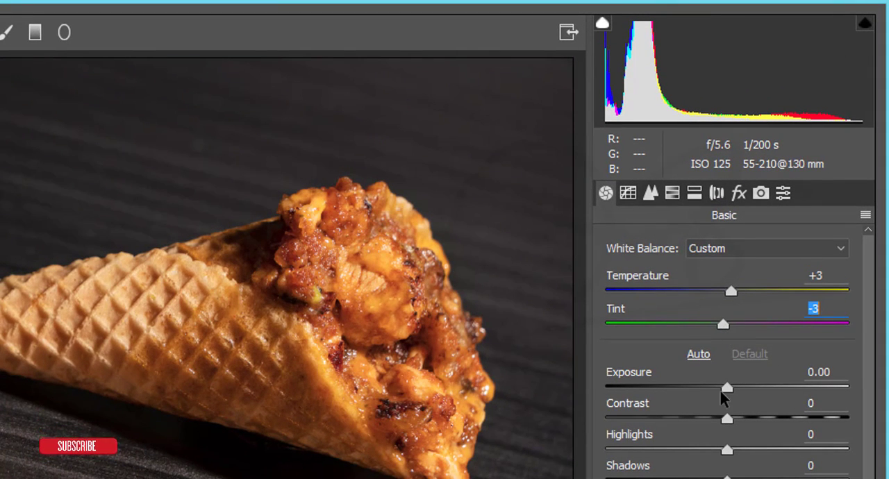
left_click_drag(727, 387, 737, 387)
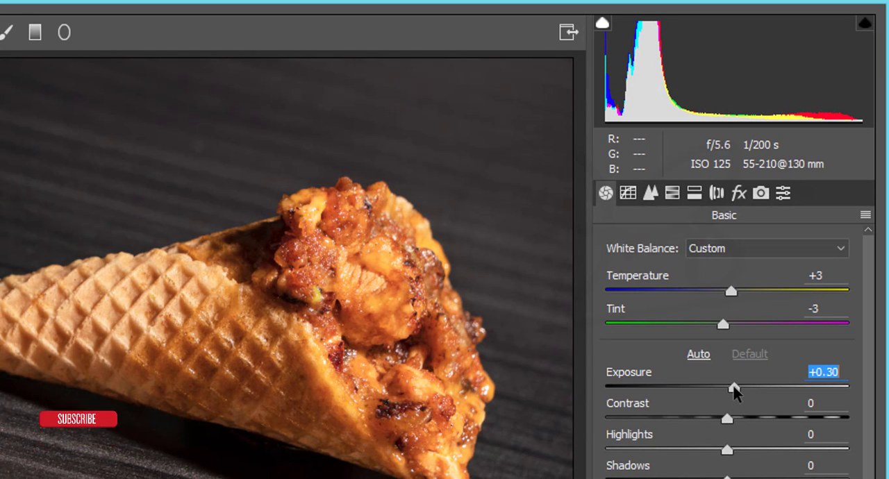
left_click_drag(727, 419, 749, 418)
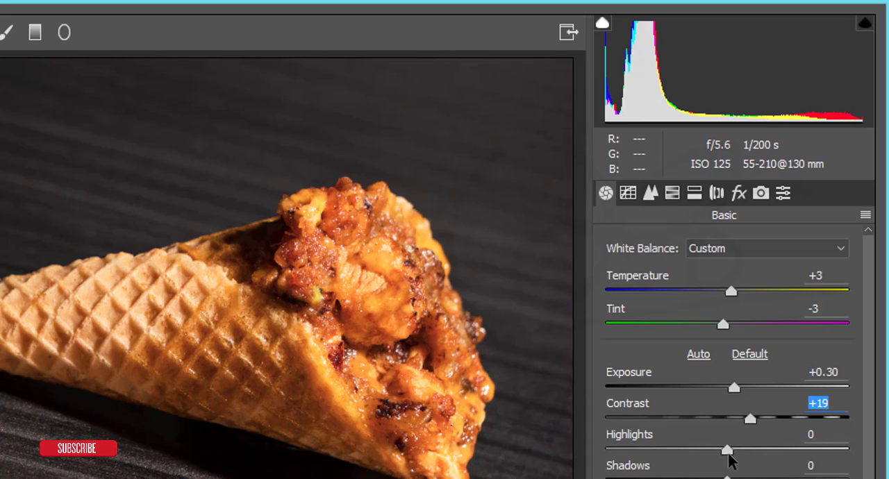
left_click_drag(727, 448, 688, 449)
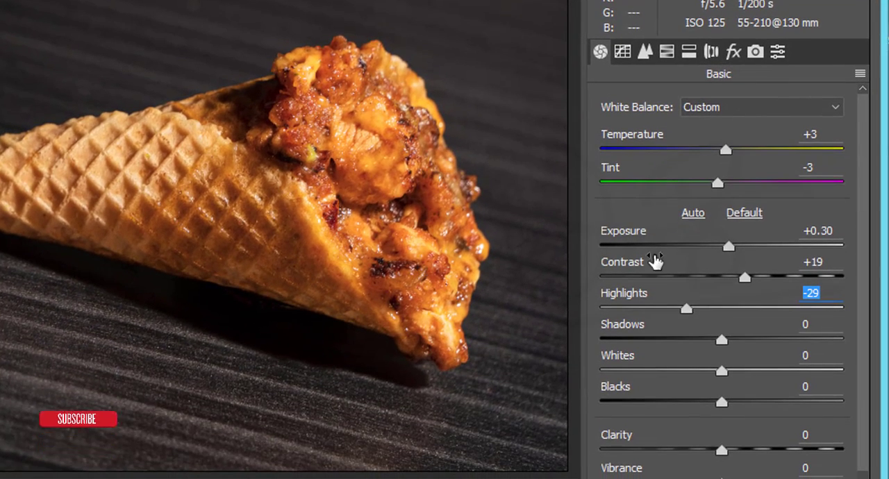
left_click_drag(688, 309, 632, 308)
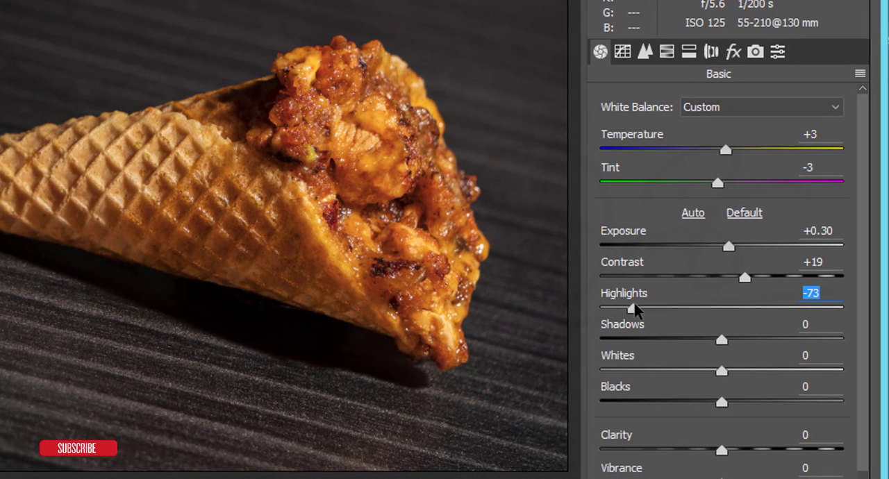
mouse_move(712, 386)
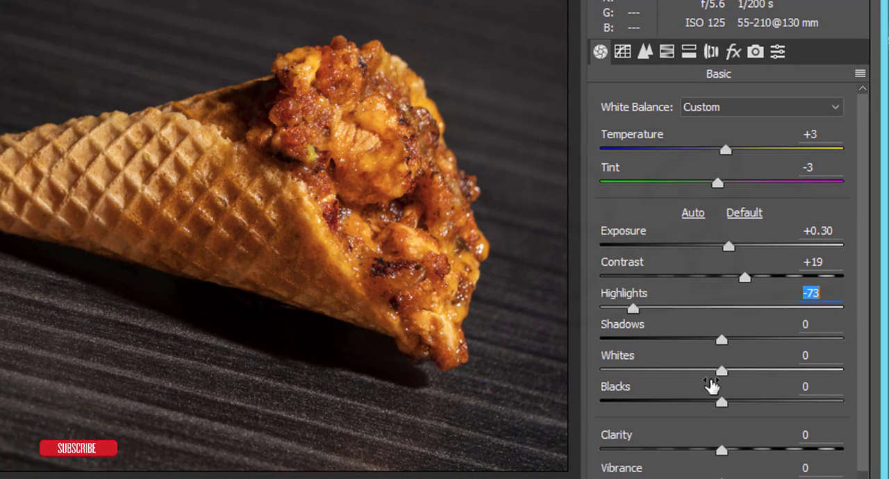
left_click_drag(722, 370, 756, 370)
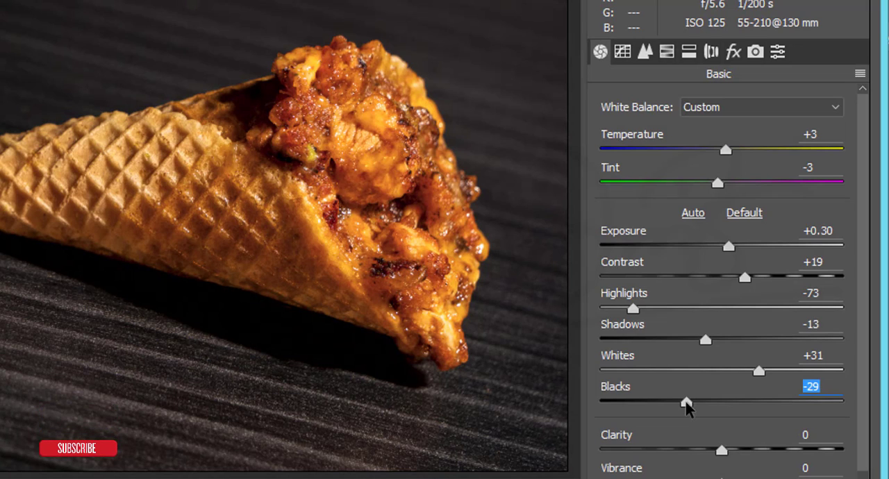
mouse_move(577, 272)
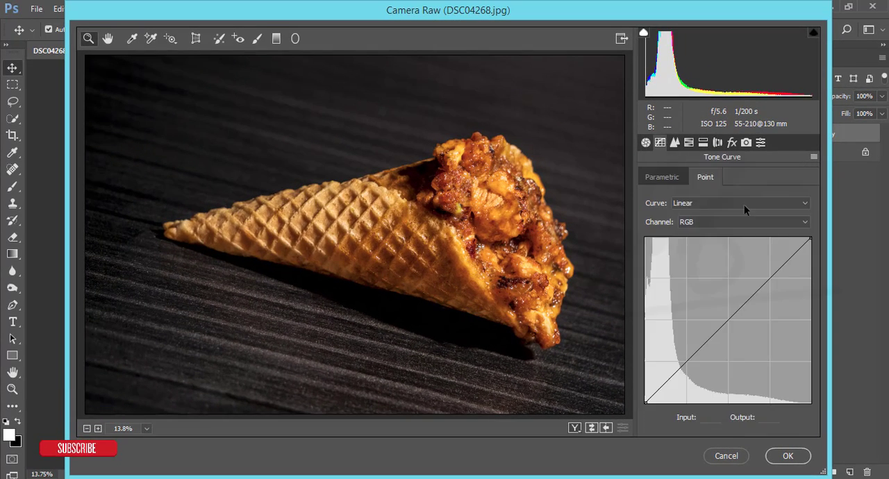
Step: Lift the Blue channel curve's darkest point and pull its lower midtones down
left_click(743, 221)
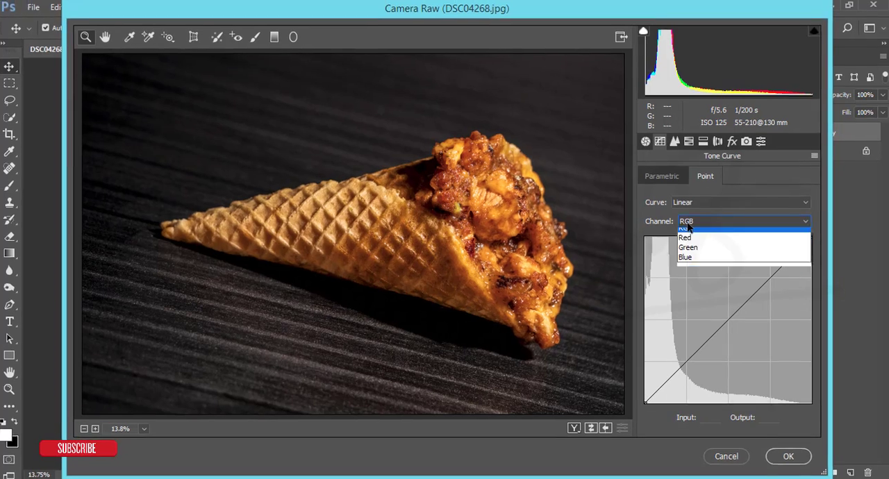
left_click(685, 257)
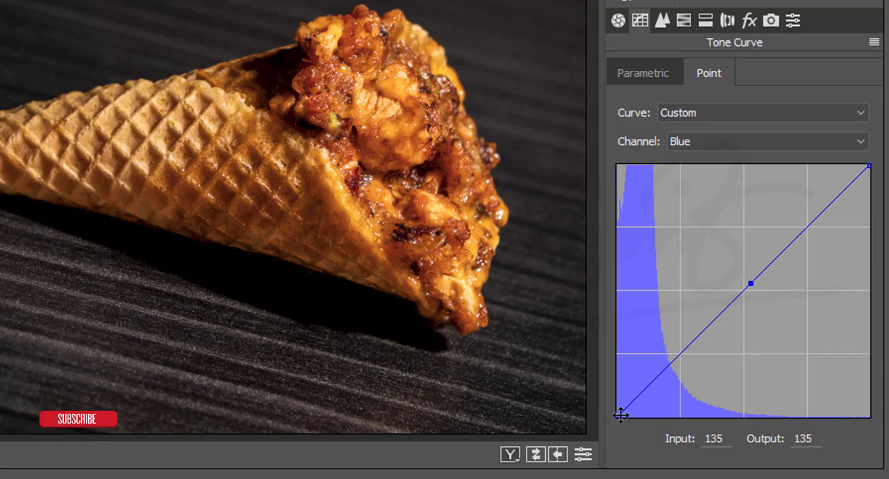
left_click_drag(621, 415, 617, 407)
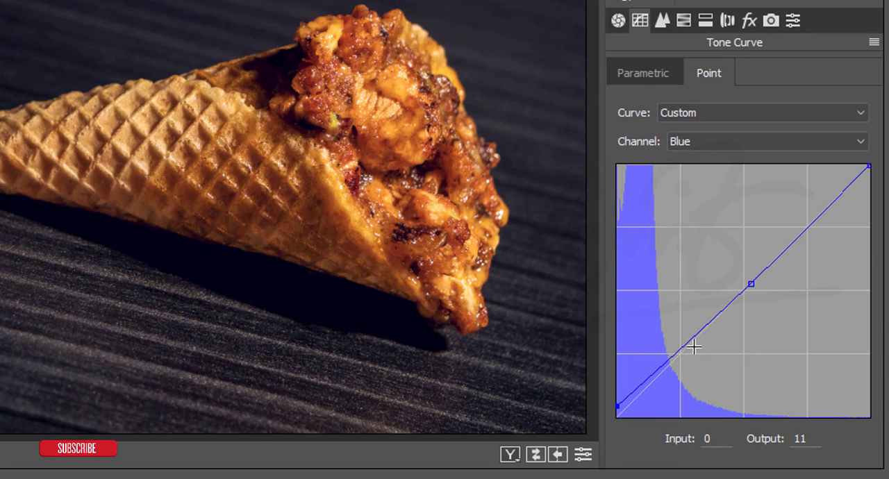
left_click_drag(693, 347, 688, 347)
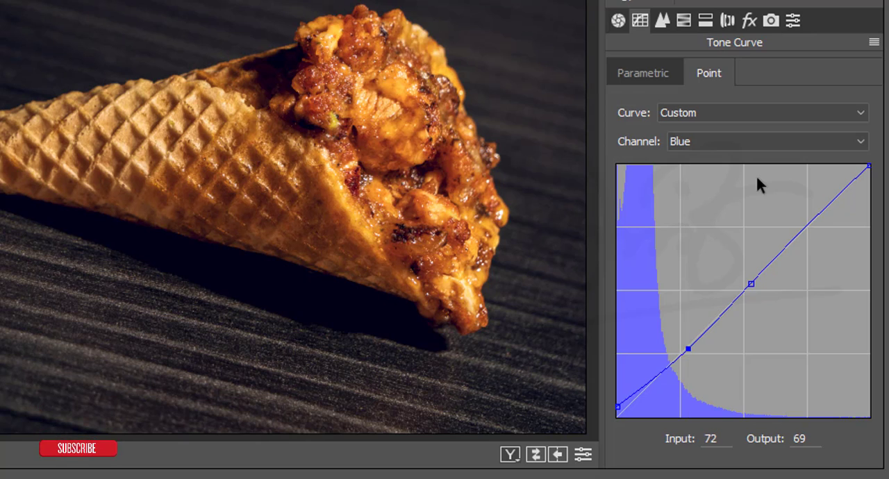
Step: Lower the red curve's midtones and add a shadow point to the RGB curve
left_click(767, 141)
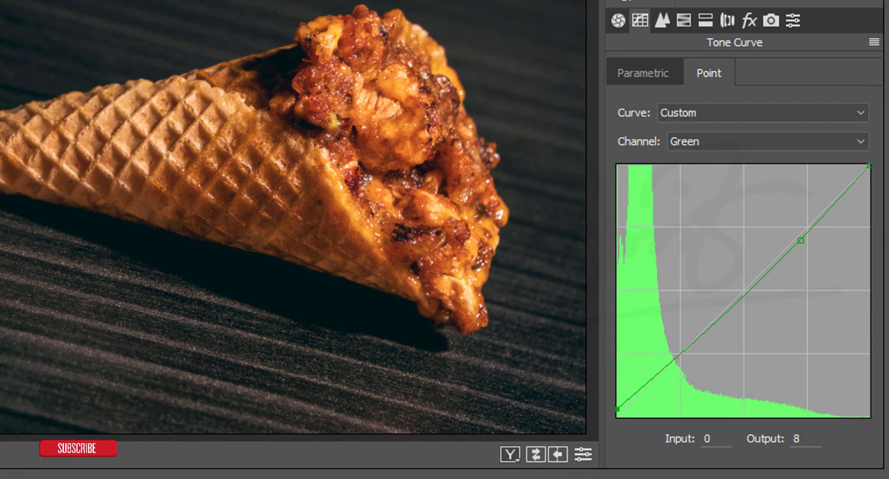
mouse_move(818, 189)
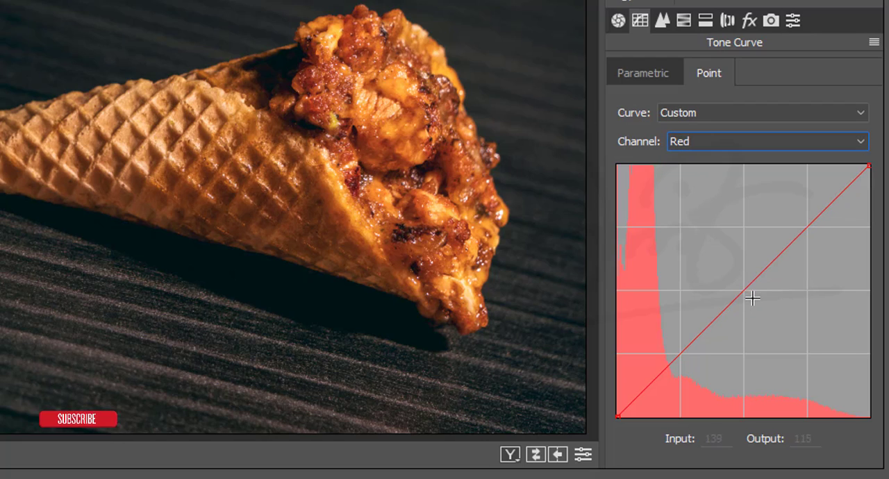
left_click_drag(752, 298, 745, 284)
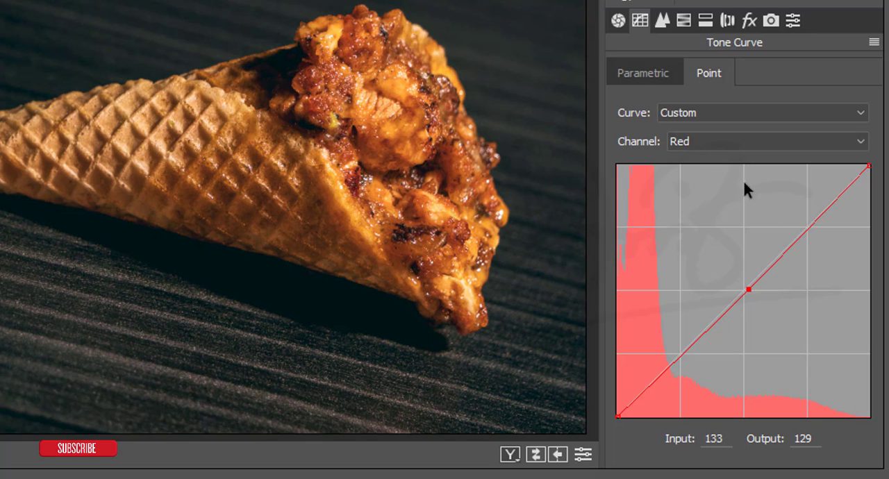
left_click(766, 141)
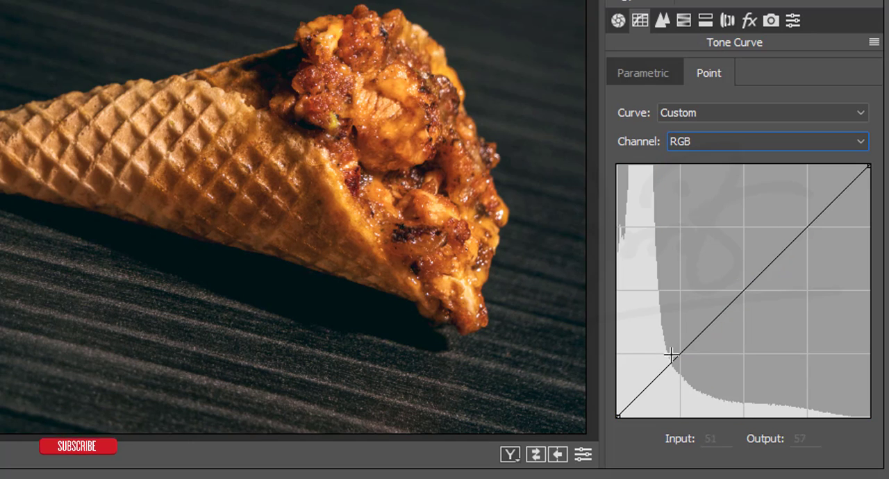
left_click_drag(671, 355, 681, 352)
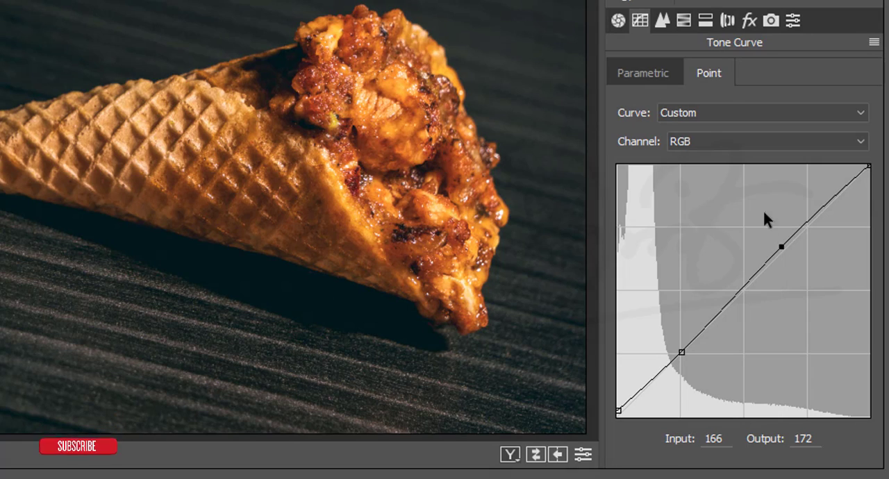
left_click(662, 19)
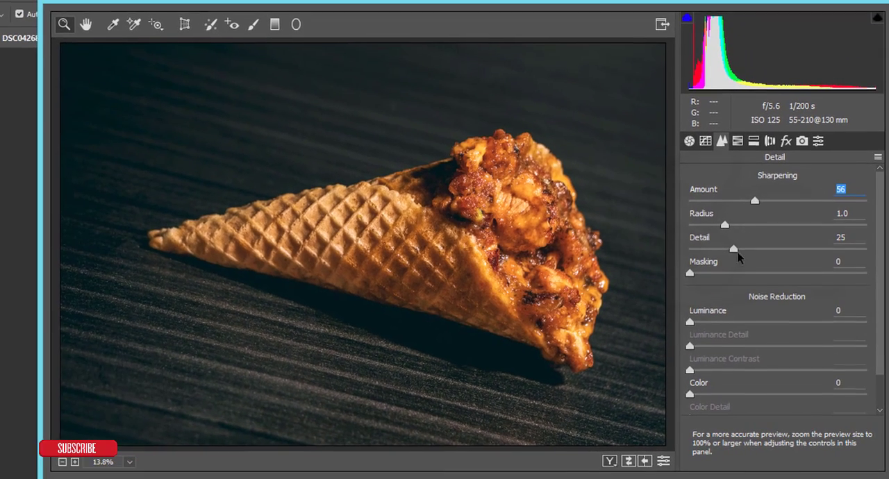
Step: Set Noise Reduction Luminance to 25 and show the HSL/Grayscale adjustments
left_click_drag(689, 322, 735, 322)
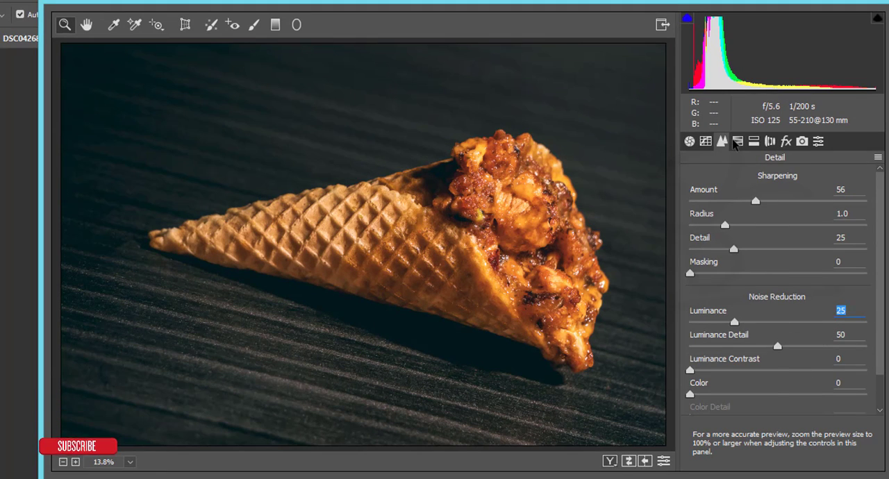
left_click(738, 142)
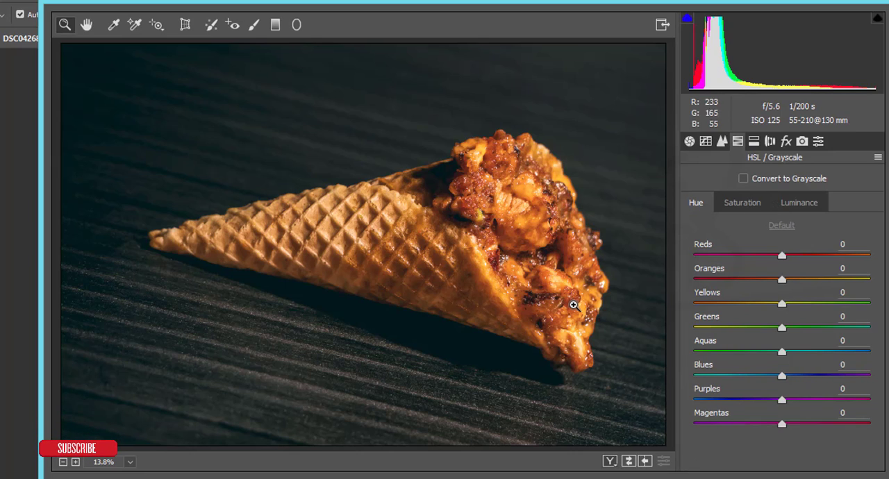
mouse_move(575, 266)
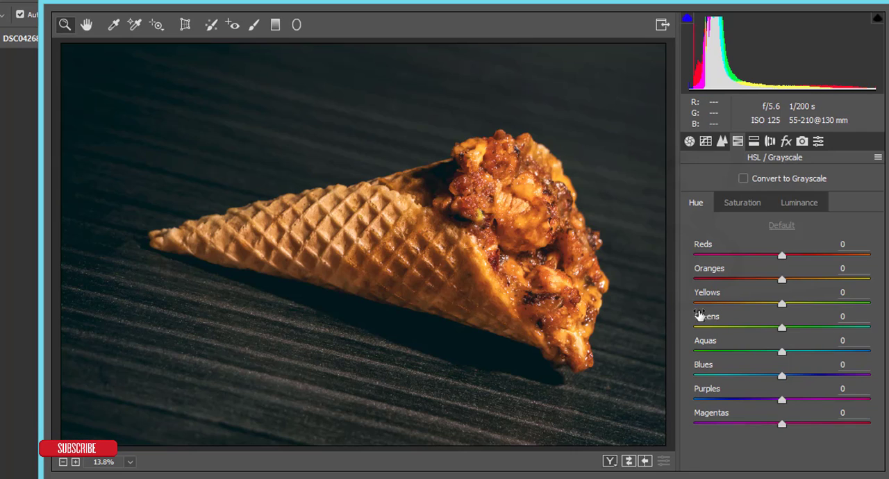
mouse_move(700, 334)
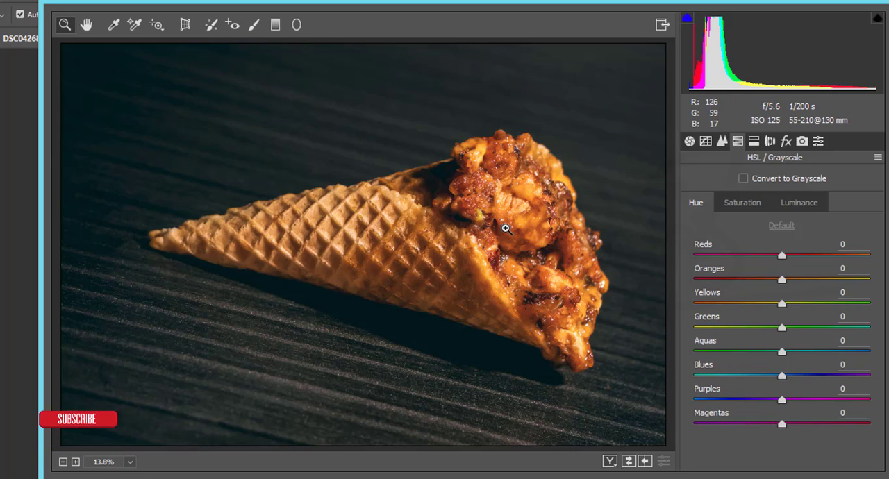
mouse_move(599, 199)
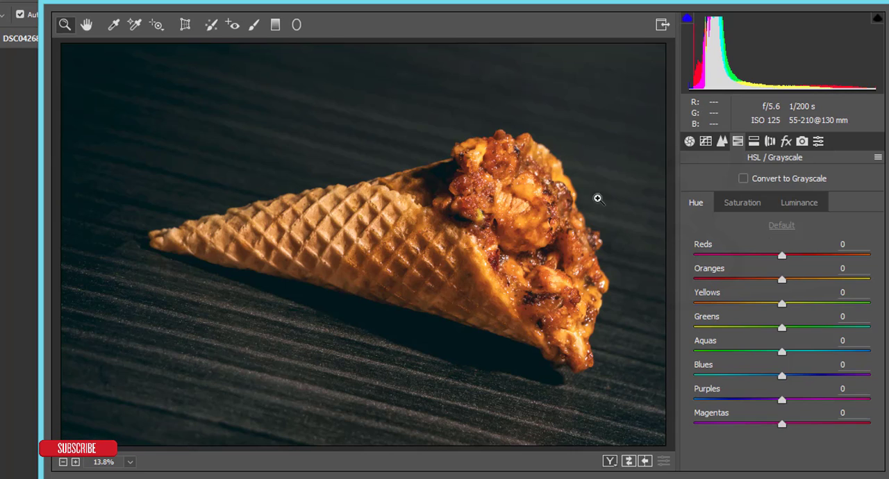
Step: Brighten reds and boost saturation of Reds to +76 and Oranges to +9
left_click(799, 202)
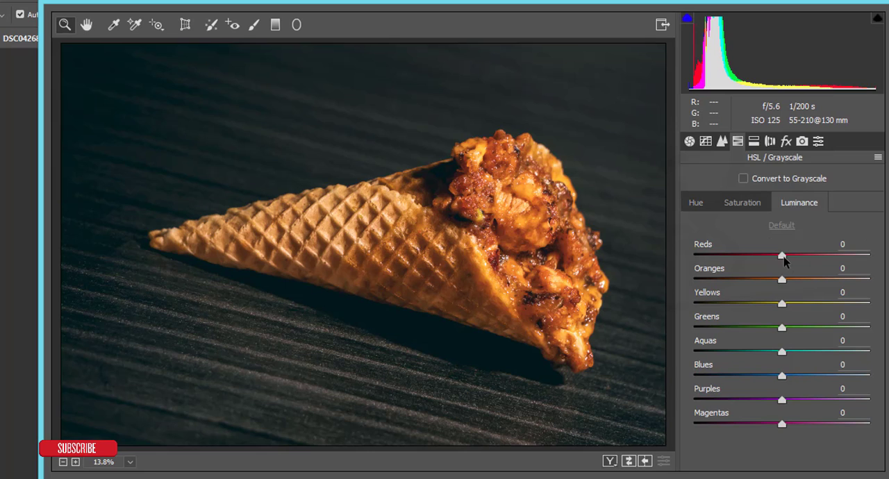
left_click_drag(782, 255, 765, 255)
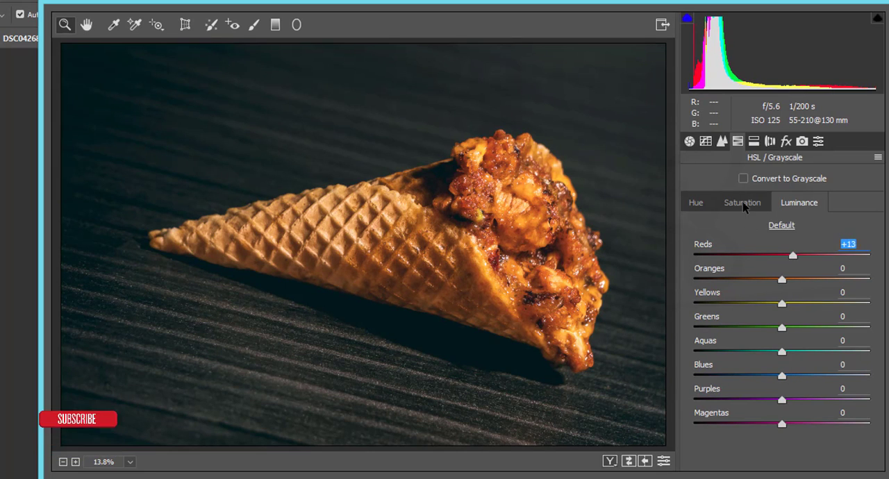
left_click_drag(793, 255, 866, 255)
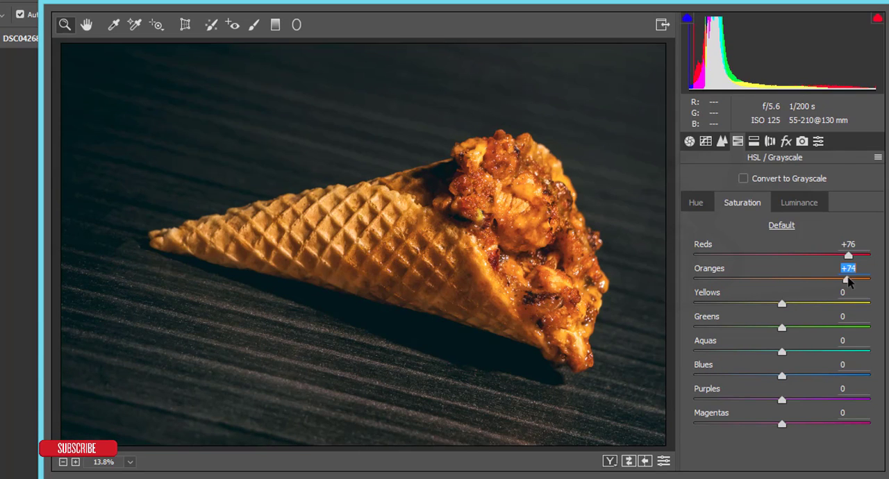
left_click_drag(847, 280, 726, 279)
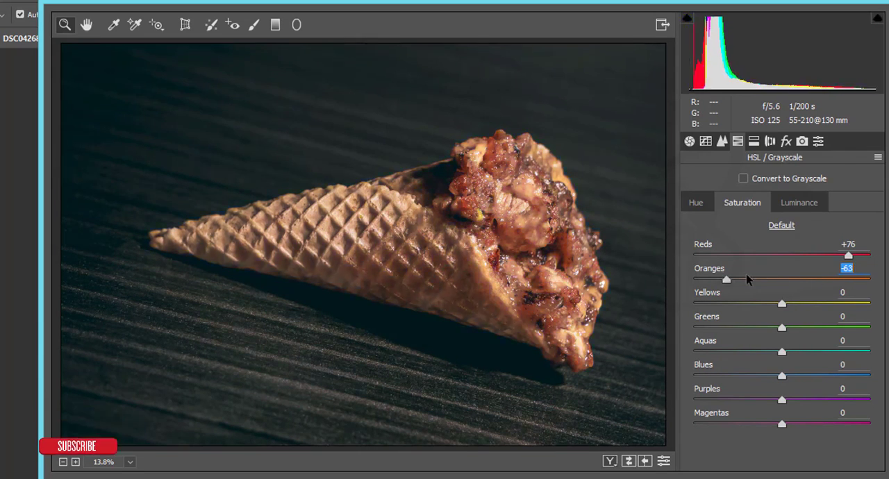
left_click_drag(727, 279, 799, 279)
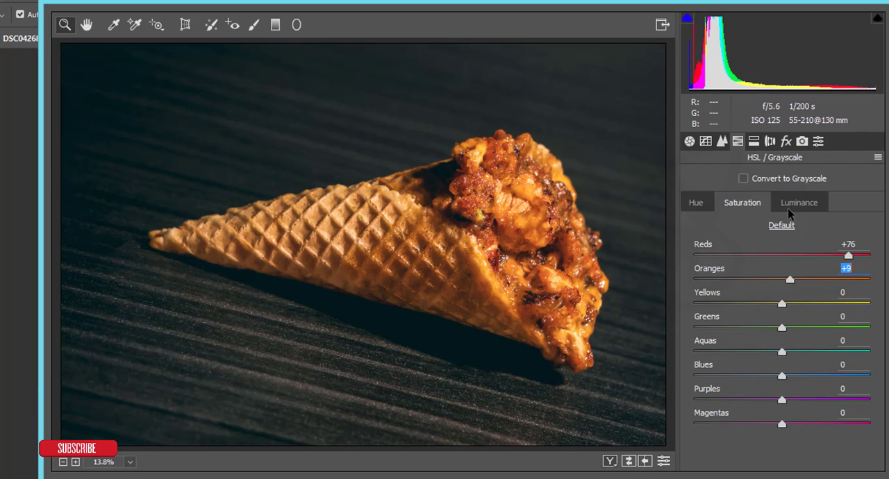
Step: Set luminance Reds +13, Oranges +16, Yellows -21, Greens -28
left_click(799, 202)
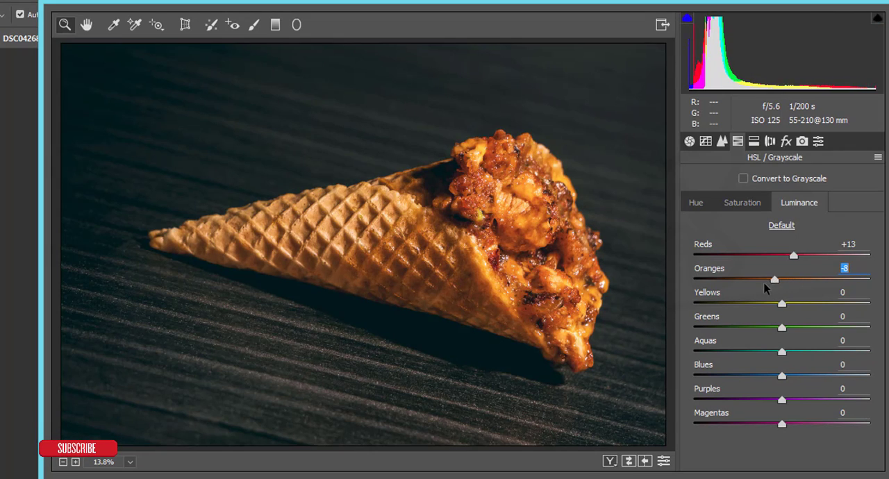
left_click_drag(775, 279, 795, 280)
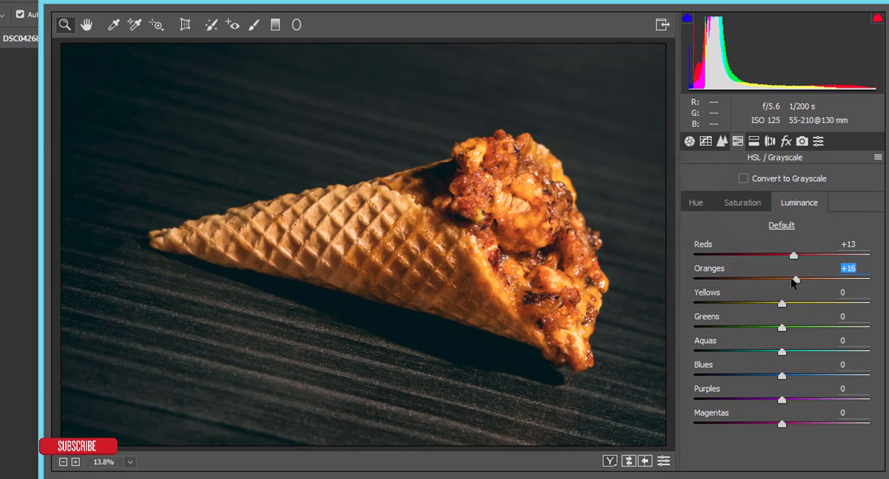
left_click_drag(782, 304, 764, 304)
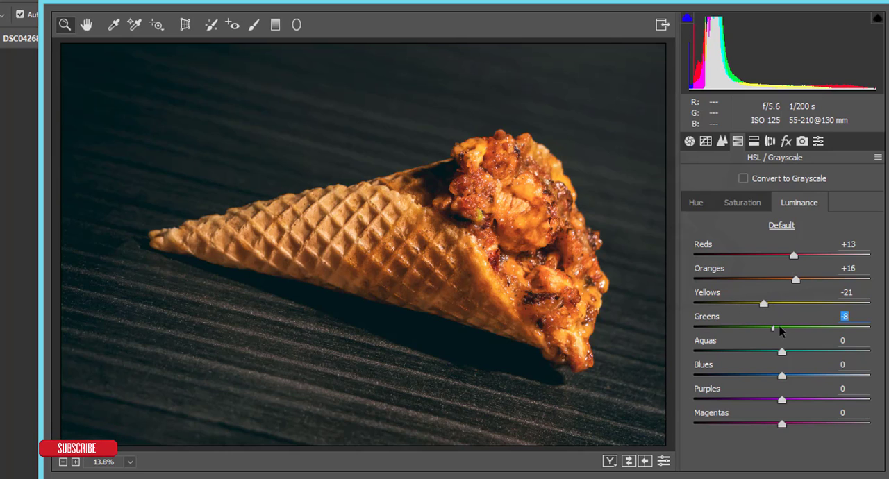
left_click_drag(773, 323, 758, 323)
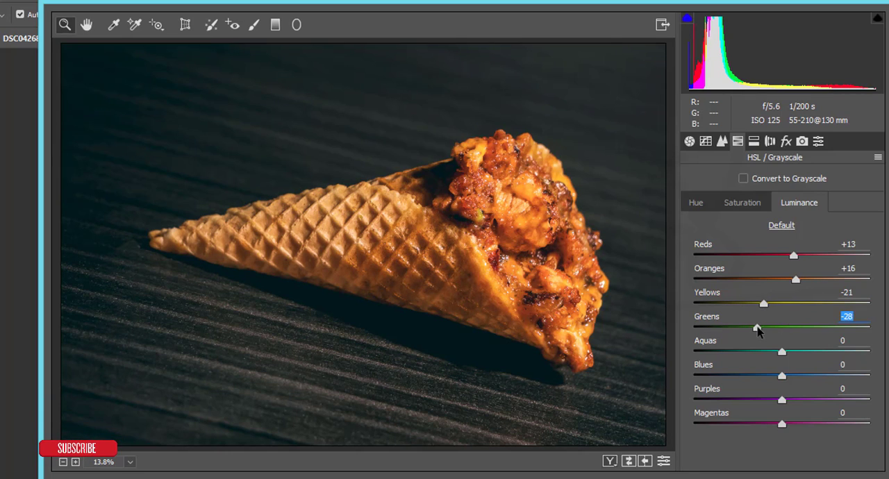
Step: Shift hues to Reds +11, Oranges +1, Yellows +6
left_click(696, 202)
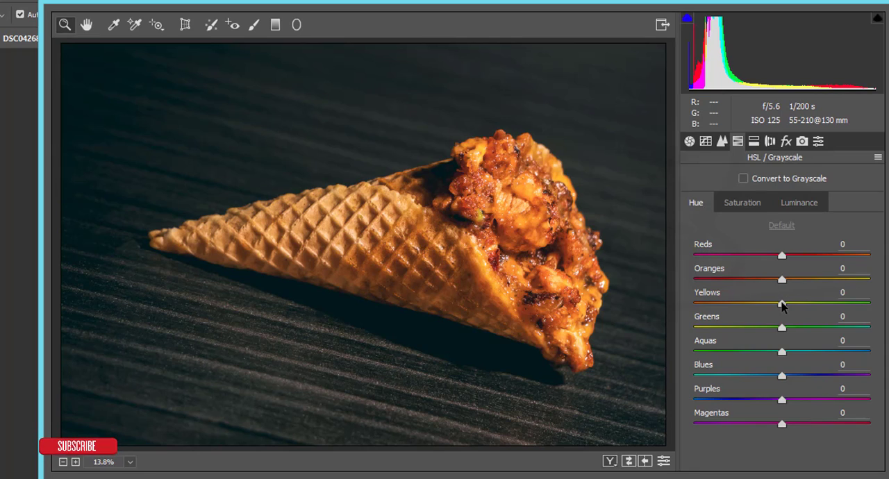
left_click_drag(781, 303, 787, 303)
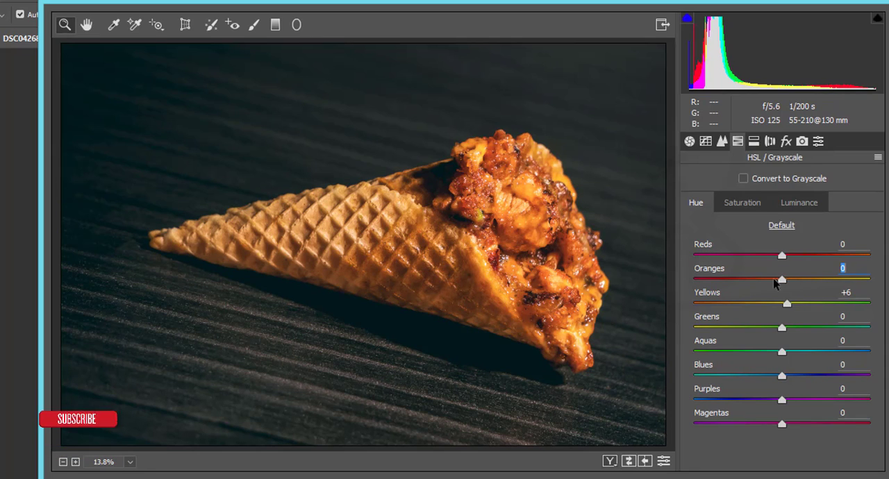
left_click_drag(782, 279, 730, 279)
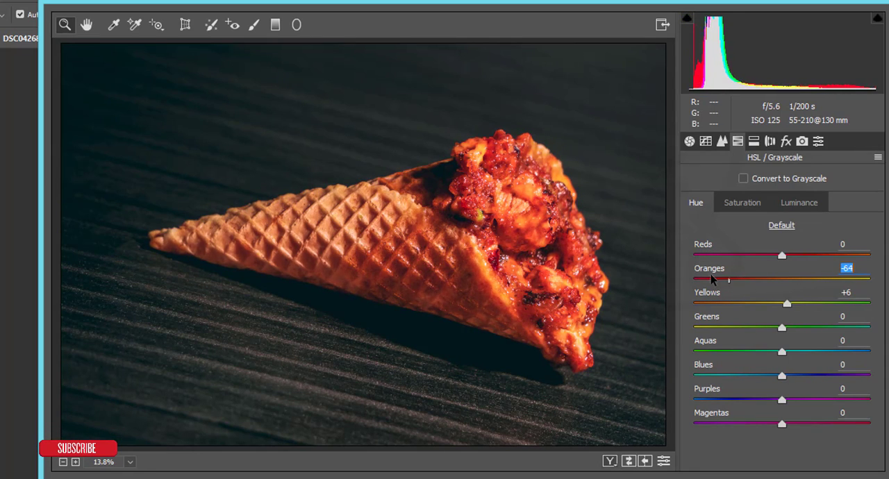
left_click_drag(731, 282, 783, 281)
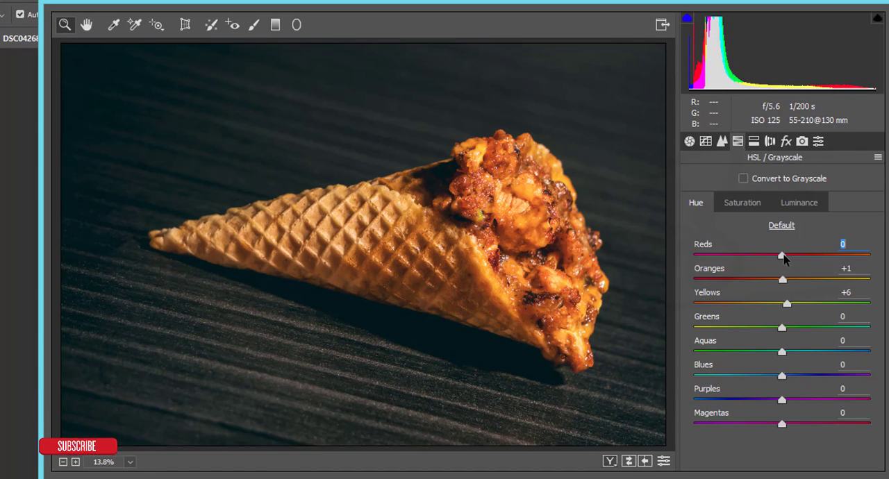
left_click_drag(780, 255, 792, 255)
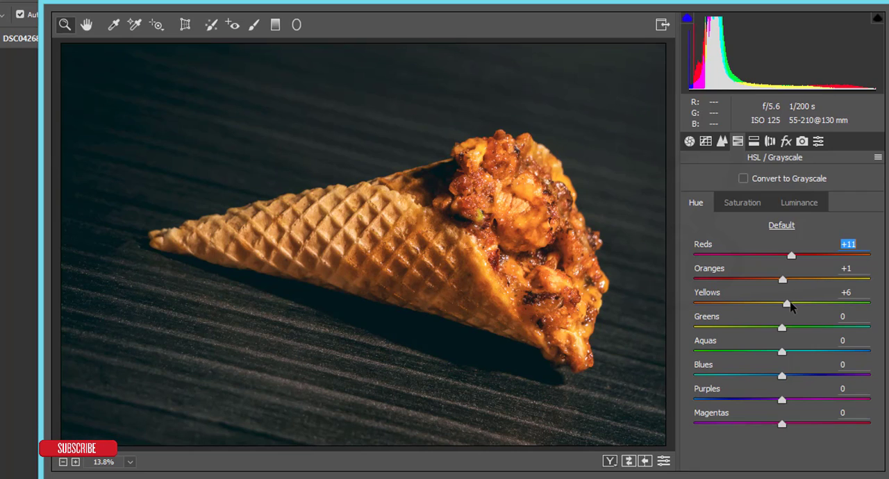
Step: Tint highlights cyan (hue 188, saturation 16) and shadows blue (hue 240, saturation 20)
left_click(770, 141)
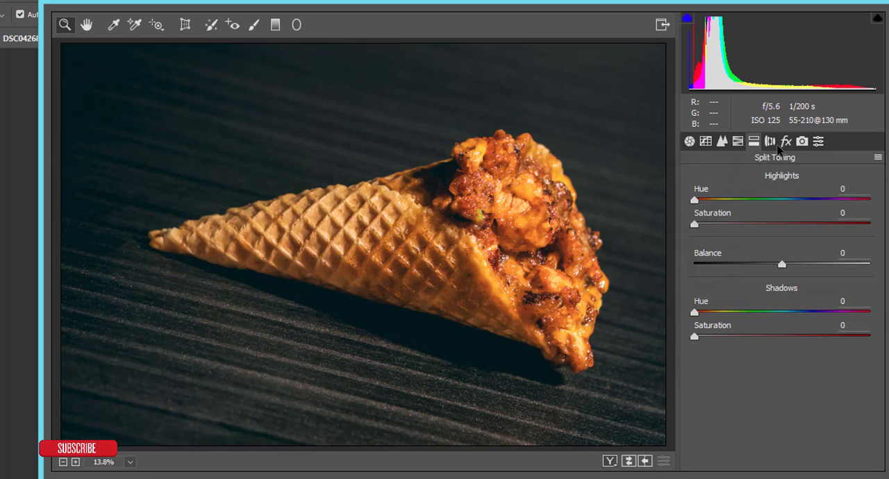
mouse_move(726, 231)
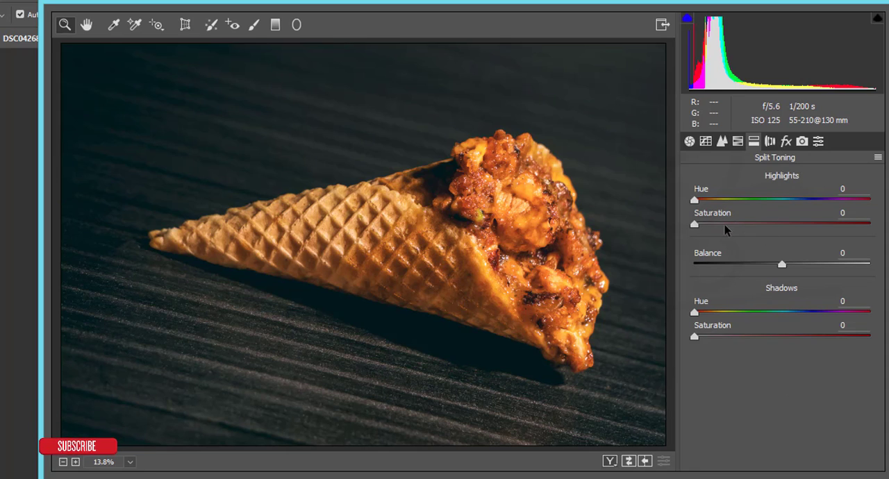
left_click_drag(693, 199, 750, 200)
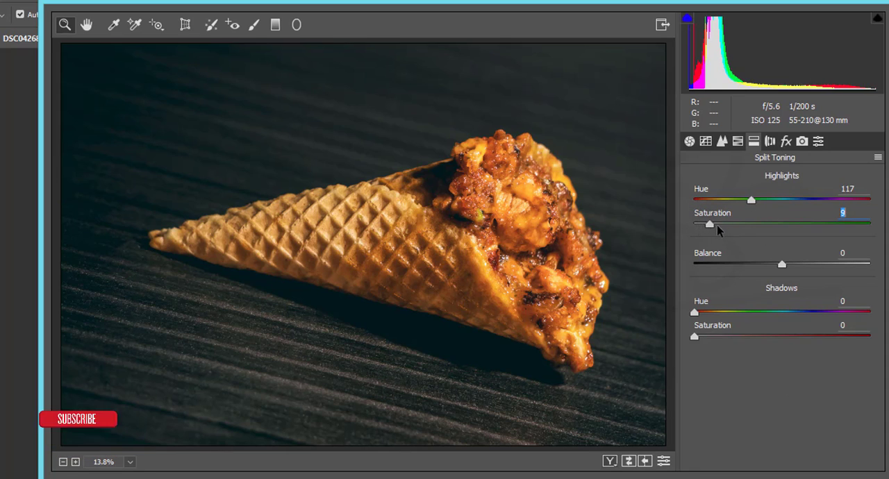
left_click_drag(751, 201, 766, 200)
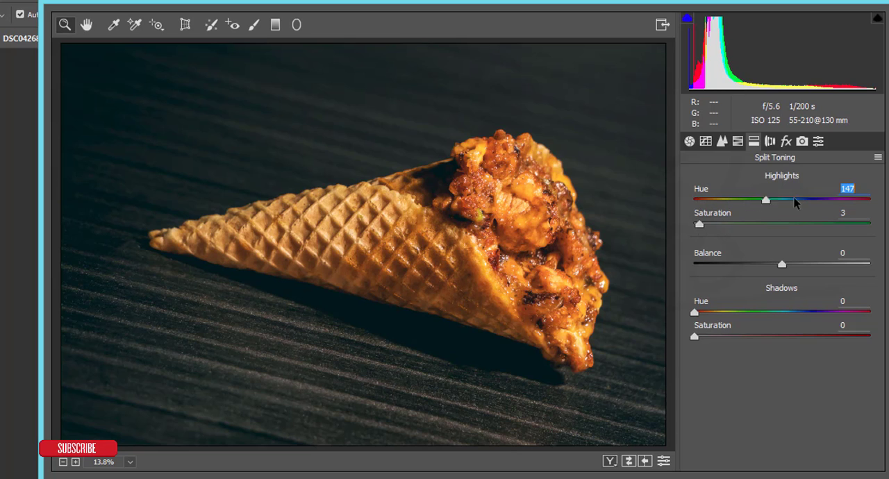
left_click_drag(699, 223, 721, 224)
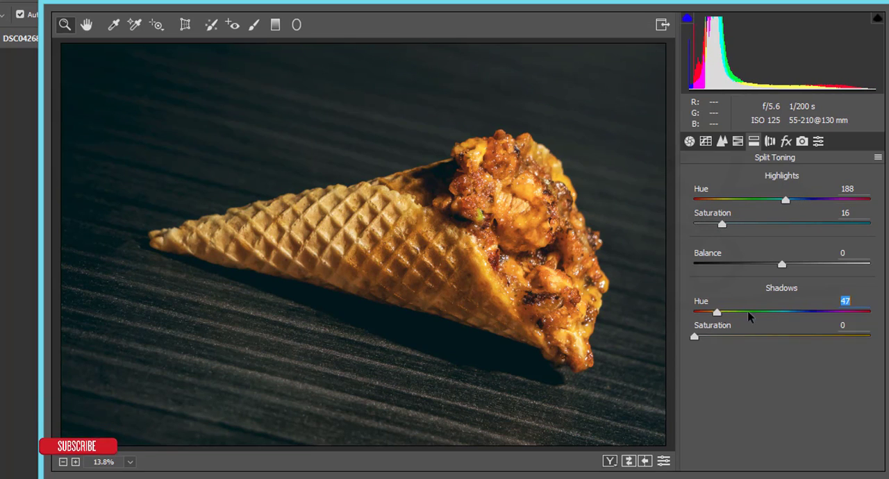
left_click_drag(716, 311, 712, 311)
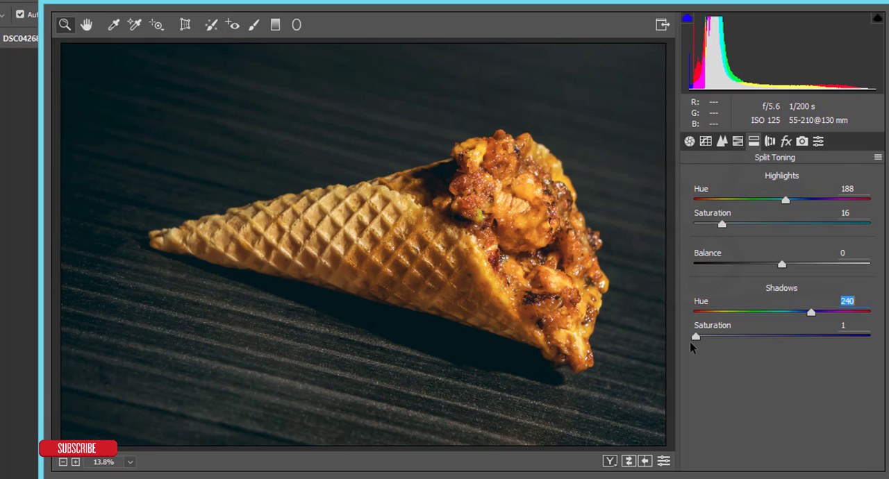
left_click_drag(696, 336, 730, 336)
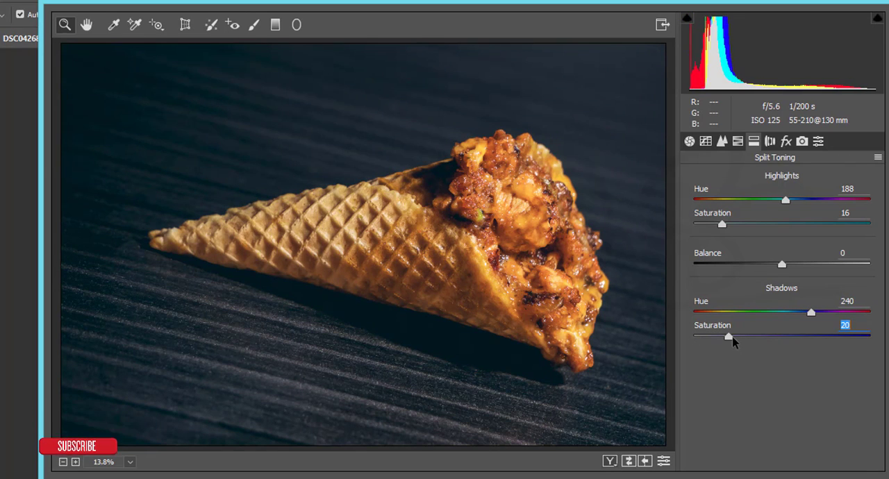
Step: Set Blue Primary hue -3, saturation +8 and Green Primary hue -8, saturation +4
left_click(803, 141)
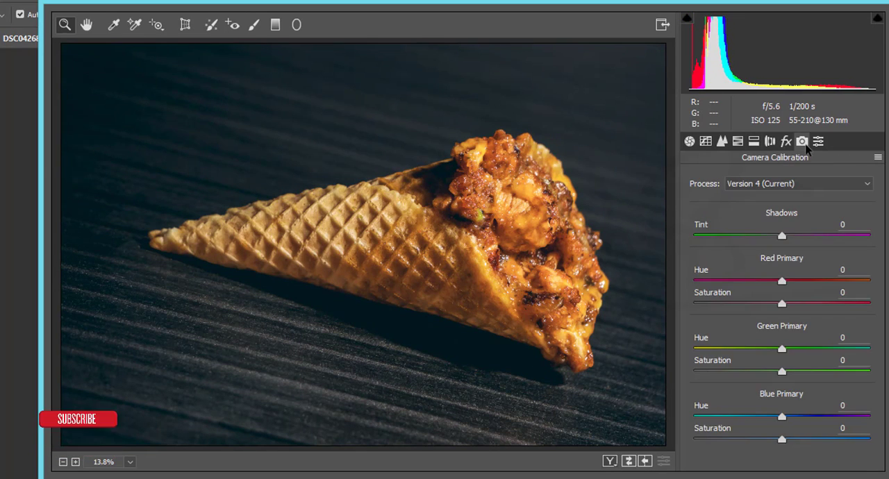
left_click_drag(781, 417, 756, 417)
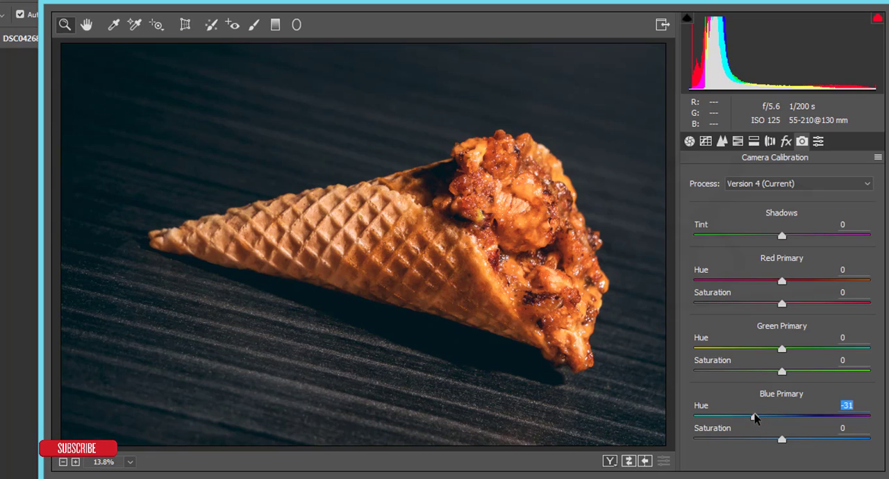
left_click_drag(756, 416, 782, 416)
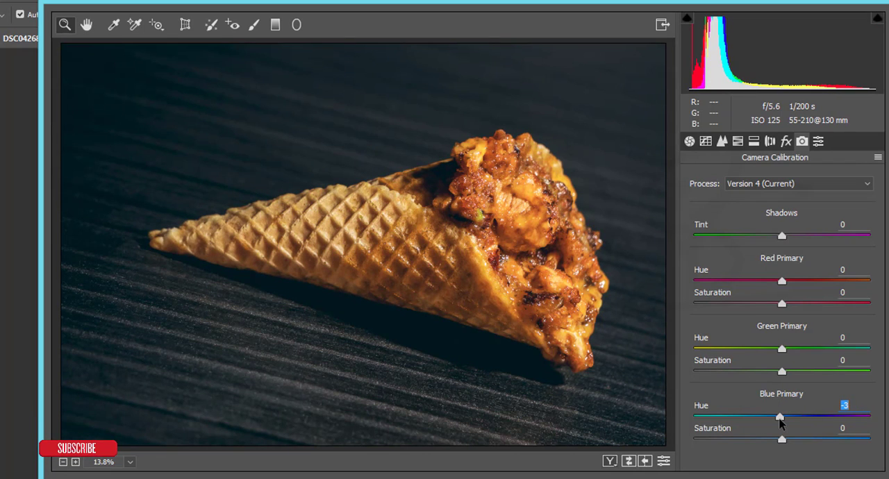
left_click_drag(782, 440, 790, 440)
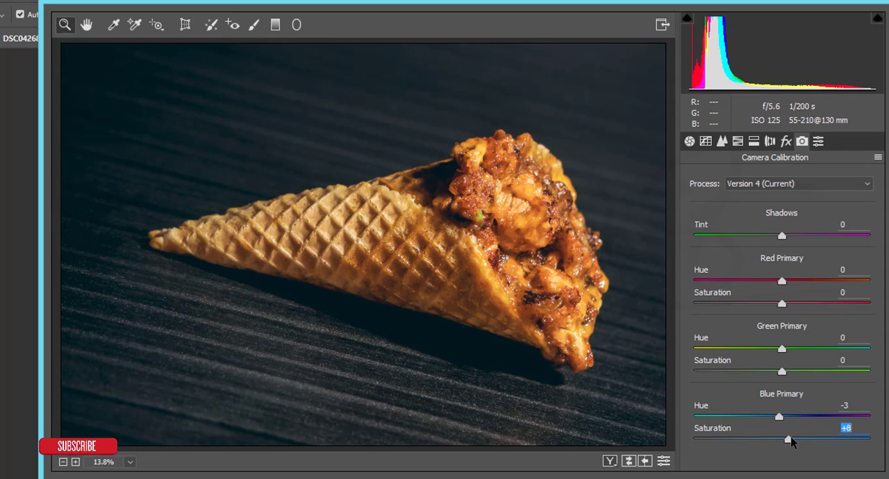
left_click_drag(782, 350, 790, 350)
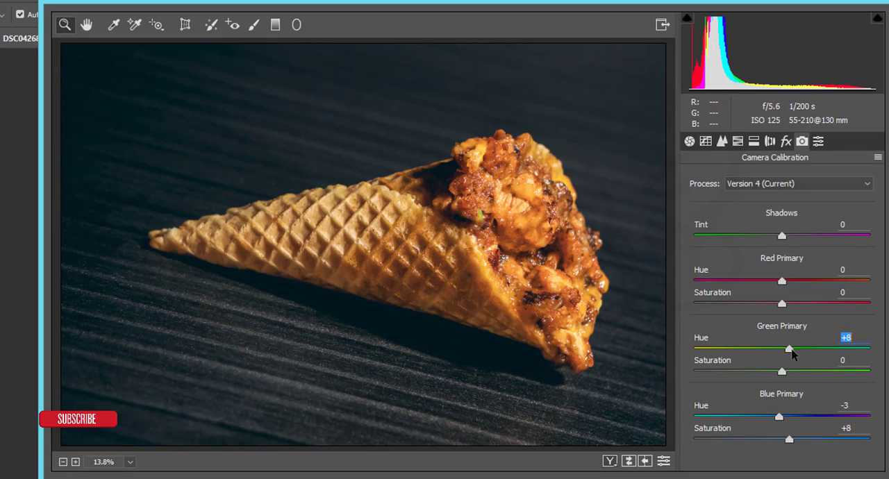
left_click_drag(789, 350, 777, 349)
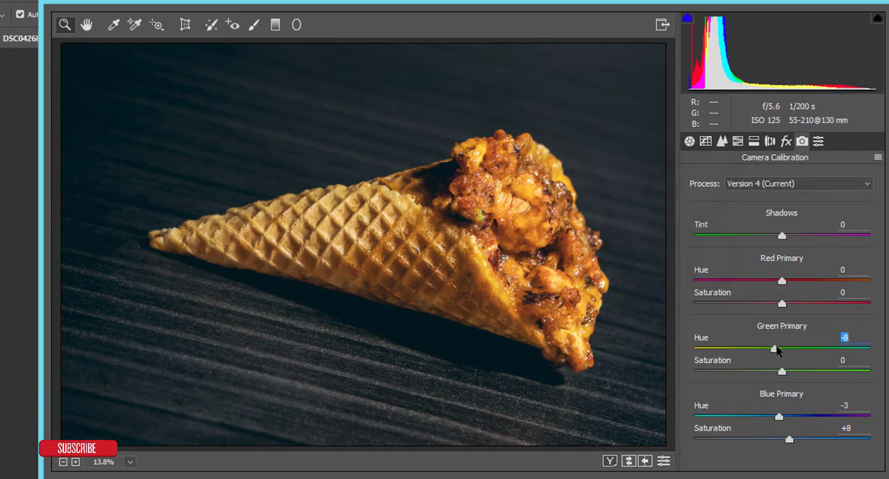
left_click_drag(782, 372, 789, 372)
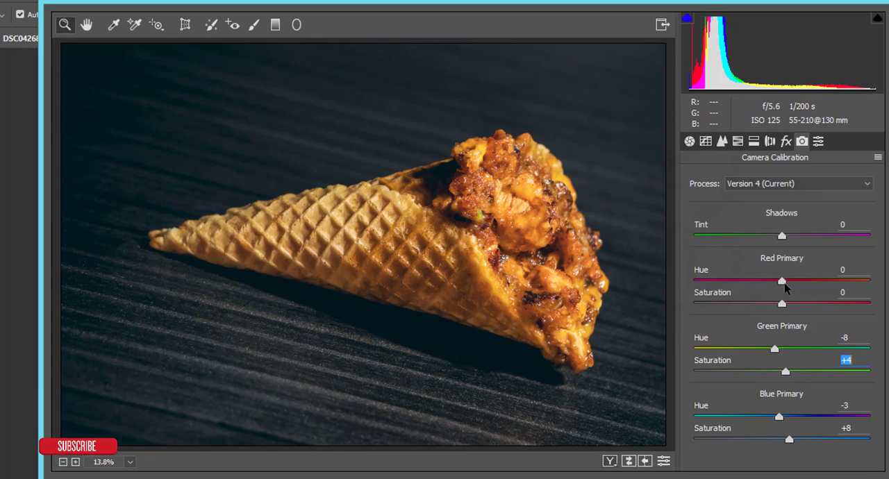
Step: Set the Red Primary to hue -10 and saturation +13
left_click_drag(782, 281, 791, 281)
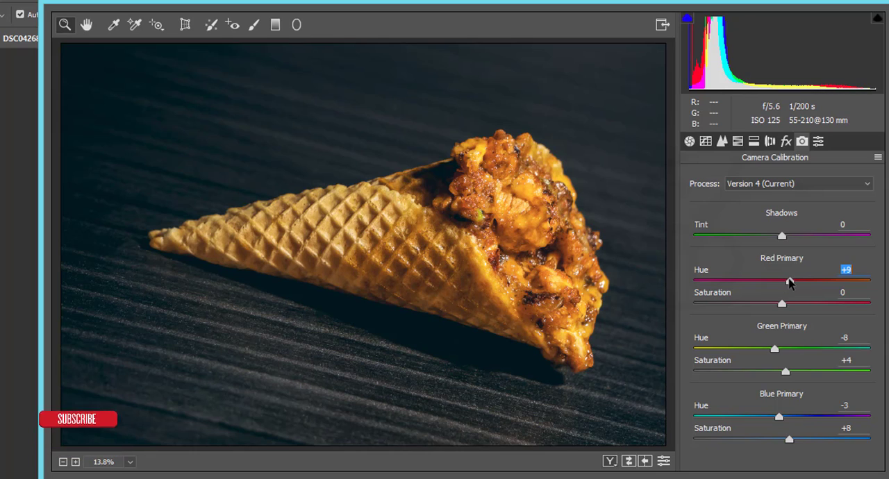
left_click_drag(782, 282, 791, 282)
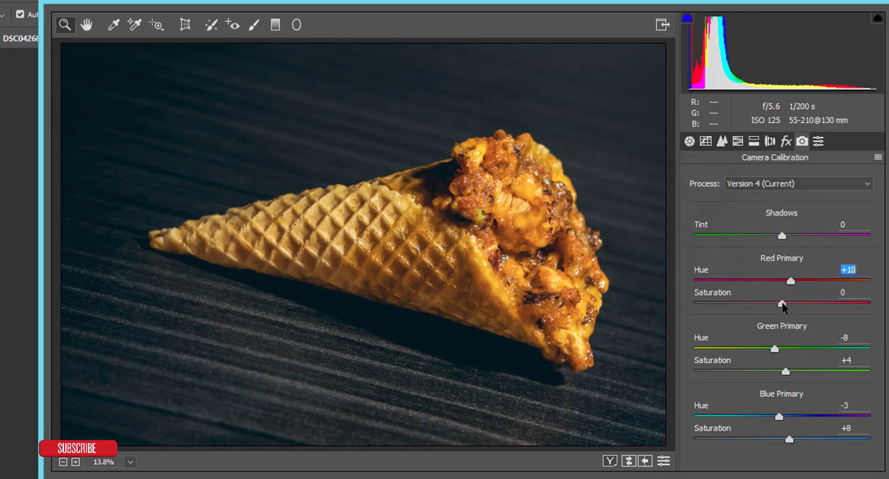
left_click_drag(790, 281, 762, 281)
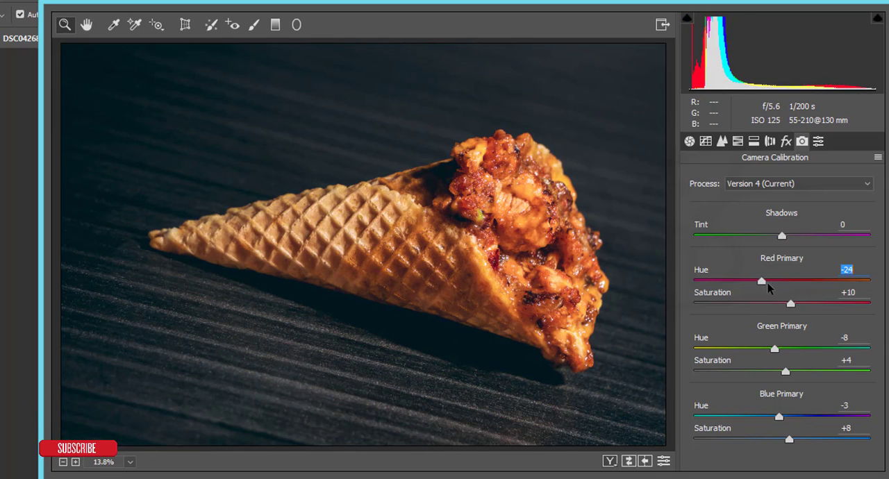
left_click_drag(762, 281, 769, 281)
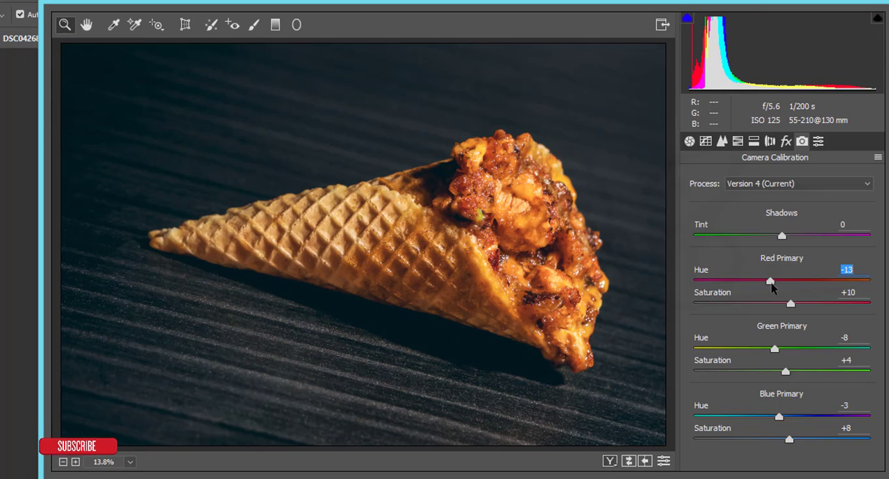
left_click_drag(770, 281, 775, 280)
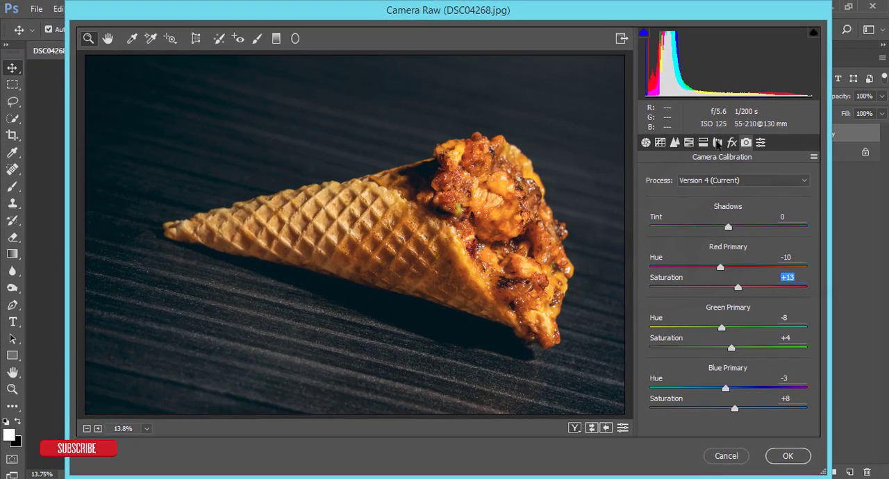
Step: Add a Highlight Priority post-crop vignette of -8 and save settings as an .xmp preset
left_click(732, 143)
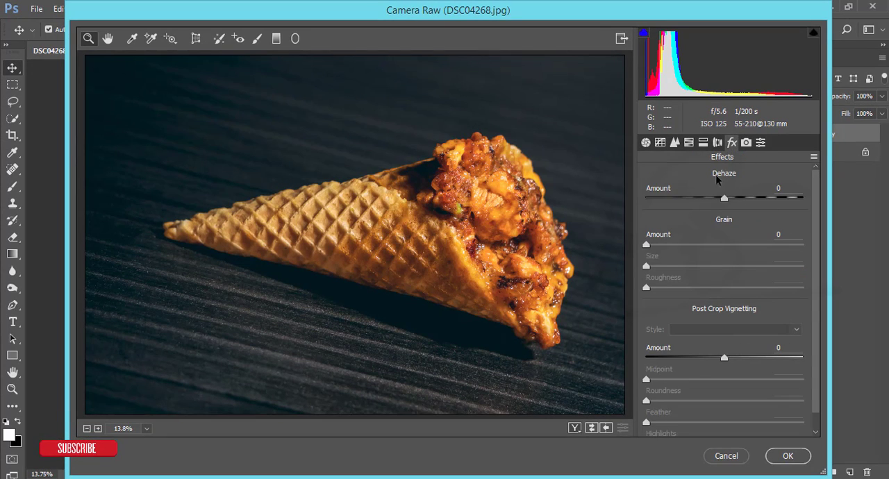
mouse_move(723, 371)
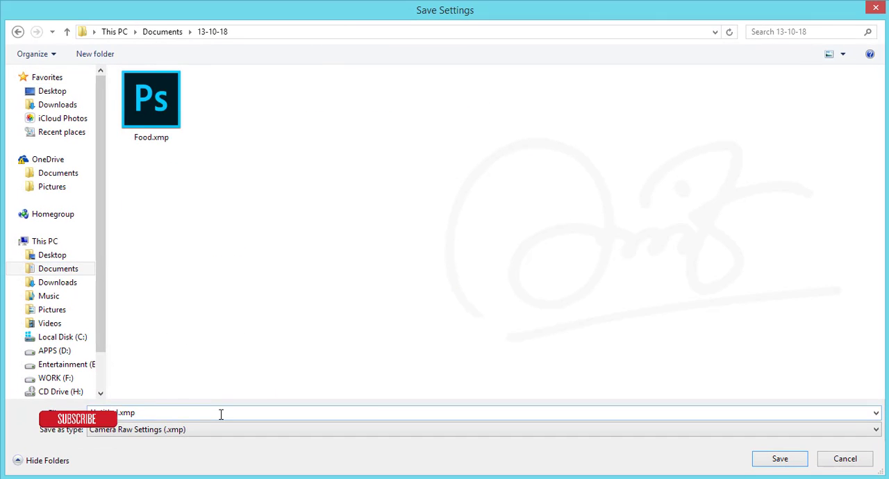
key("Backspace")
type("food 2")
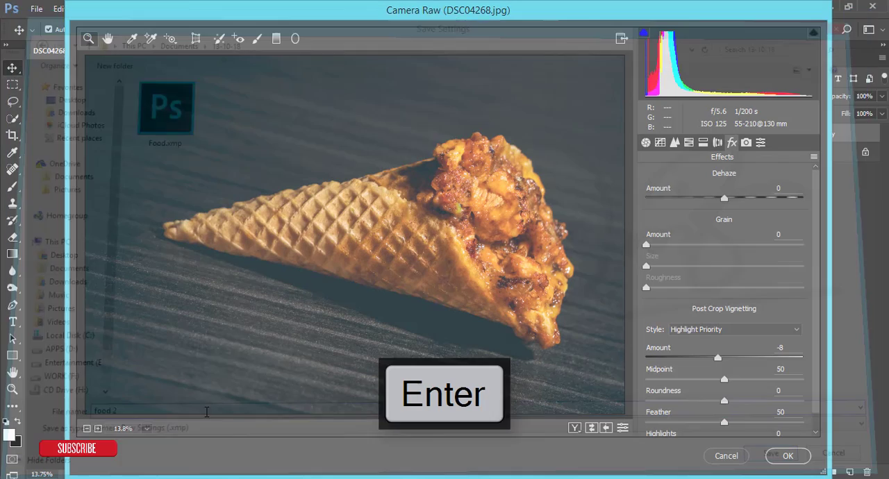
key("Enter")
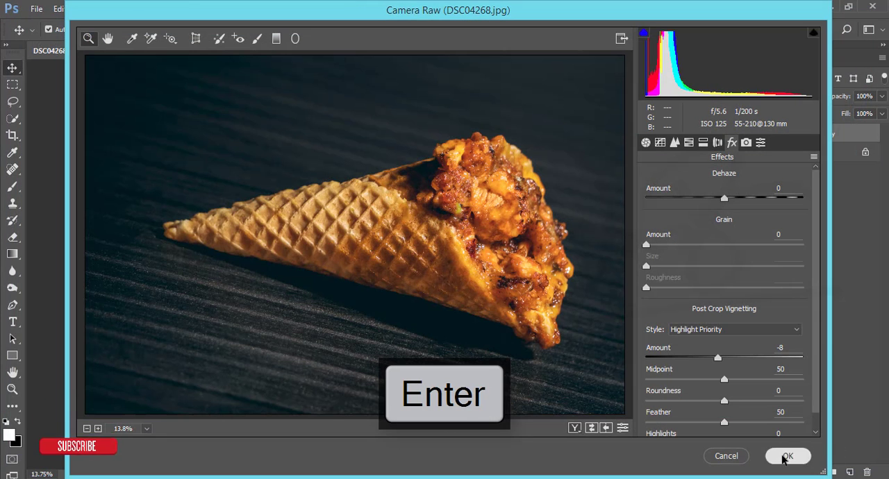
Step: Apply the warm Camera Raw grade to the Background copy layer
left_click(788, 456)
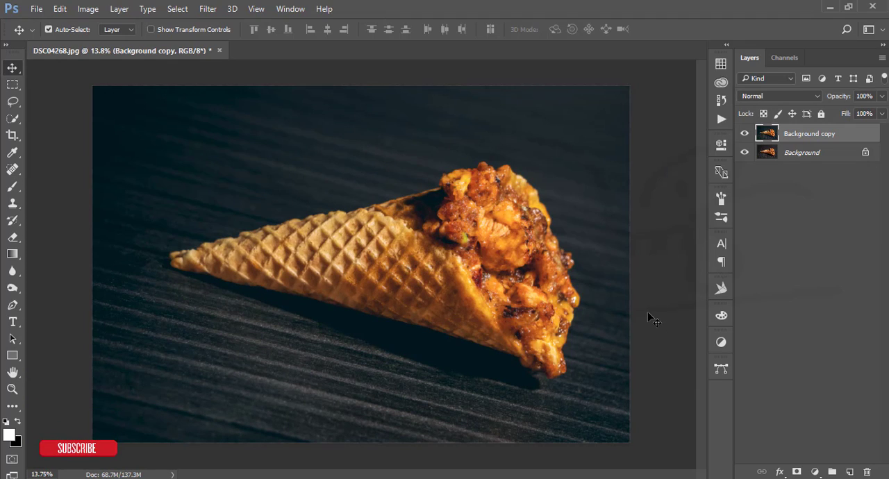
mouse_move(427, 245)
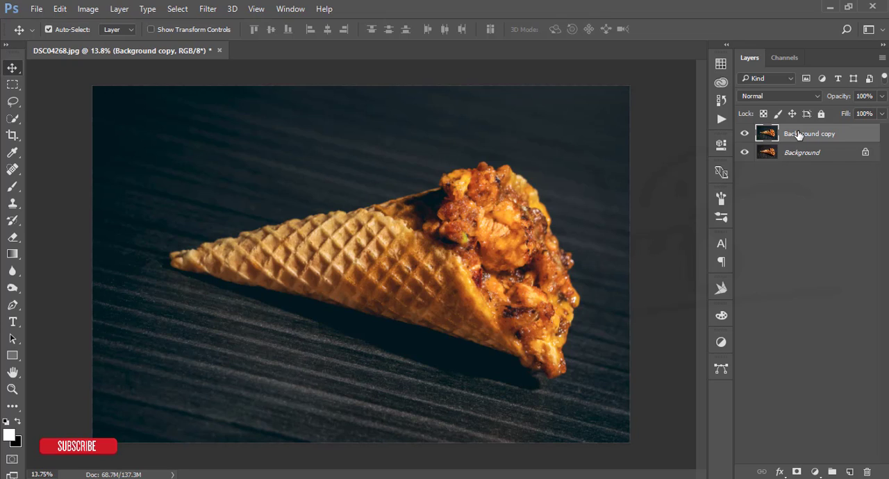
Step: Duplicate the graded layer as Background copy 2 and launch Color Efex Pro 4 on it
key("ctrl+j")
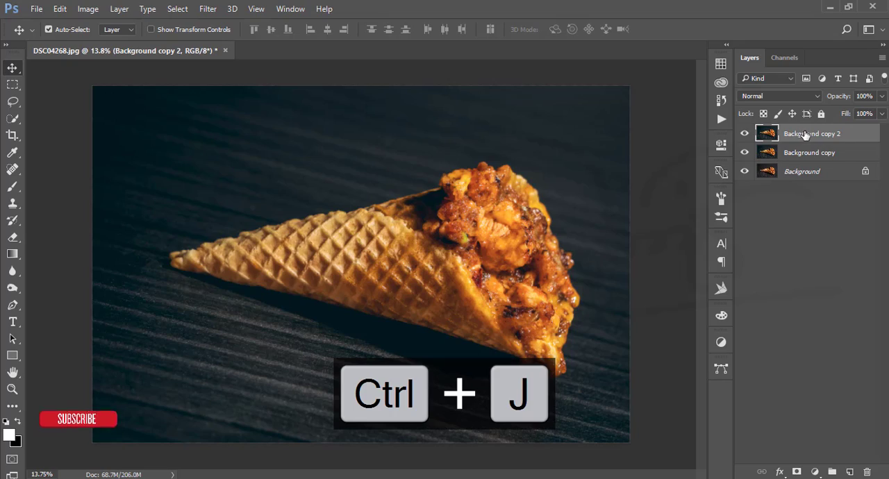
left_click(208, 9)
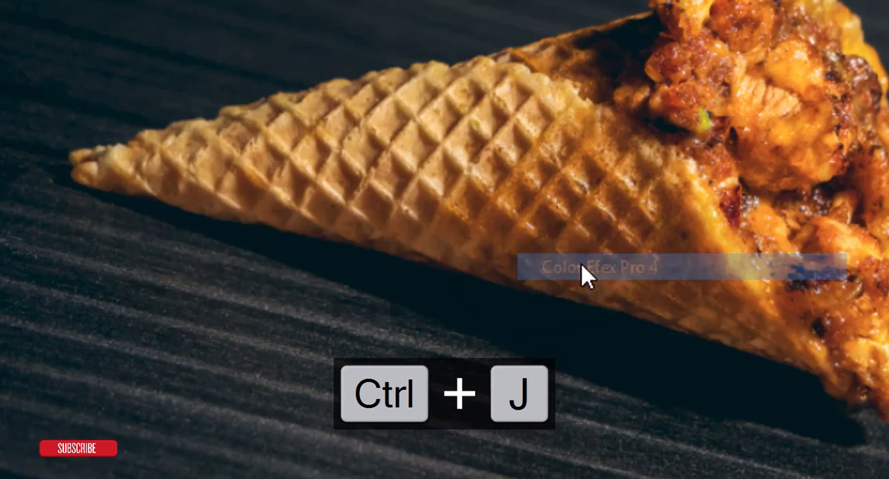
key("ctrl+j")
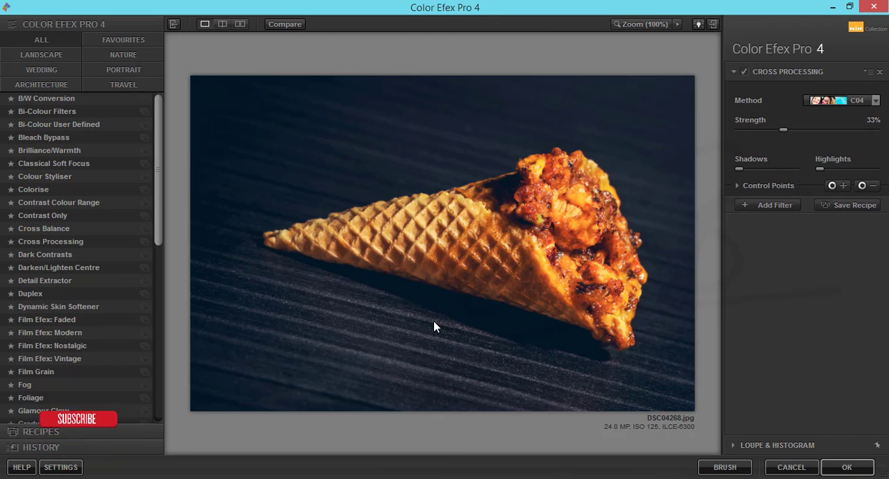
mouse_move(438, 311)
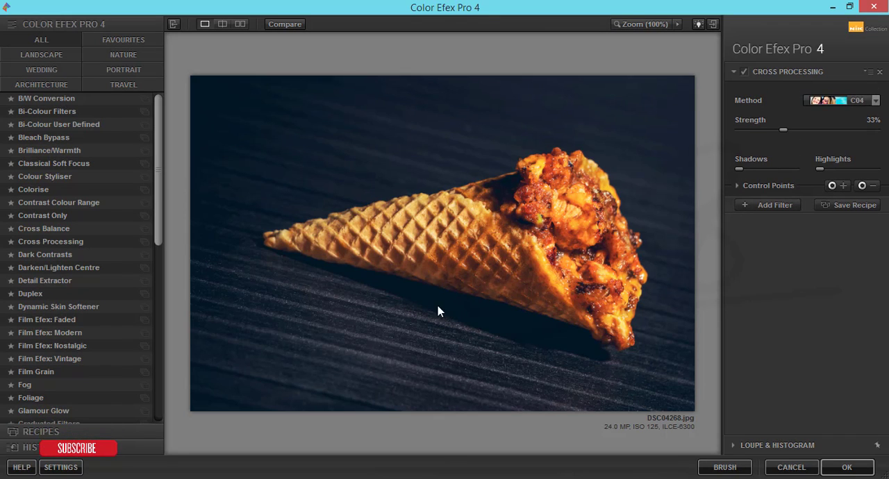
Step: Choose the Cross Processing filter with method C04 at about 29% strength
left_click(44, 228)
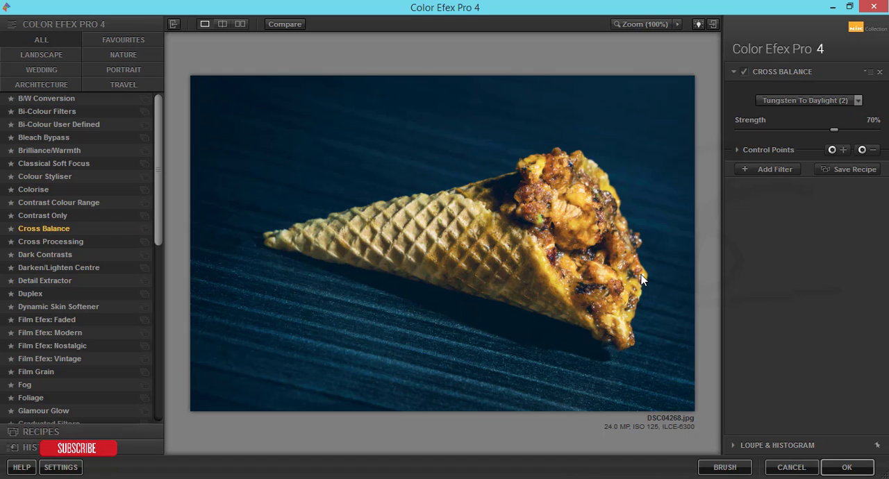
left_click(50, 241)
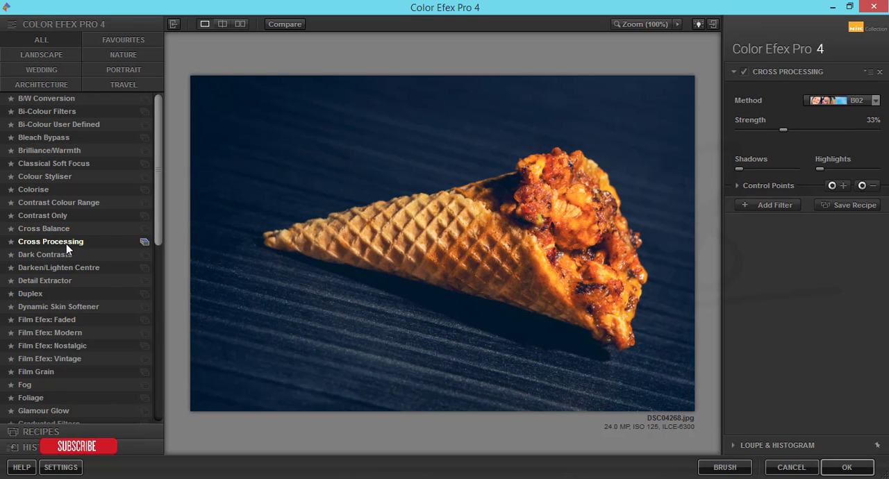
left_click(874, 100)
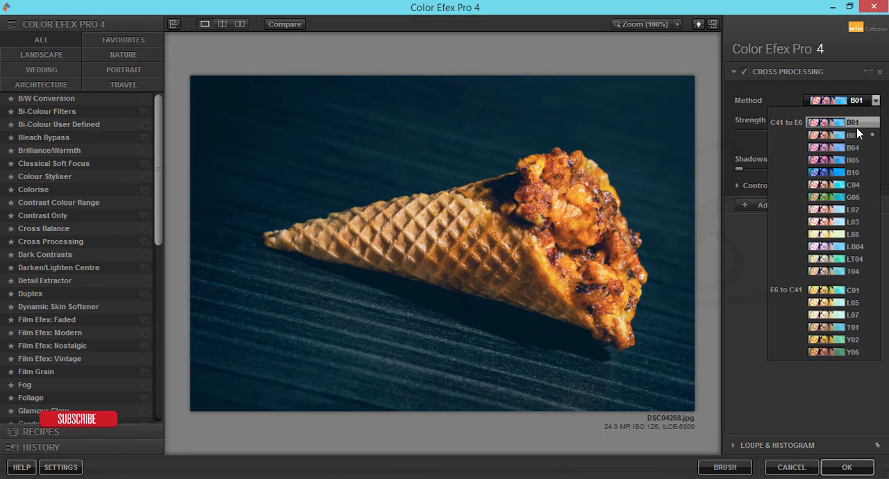
left_click(843, 172)
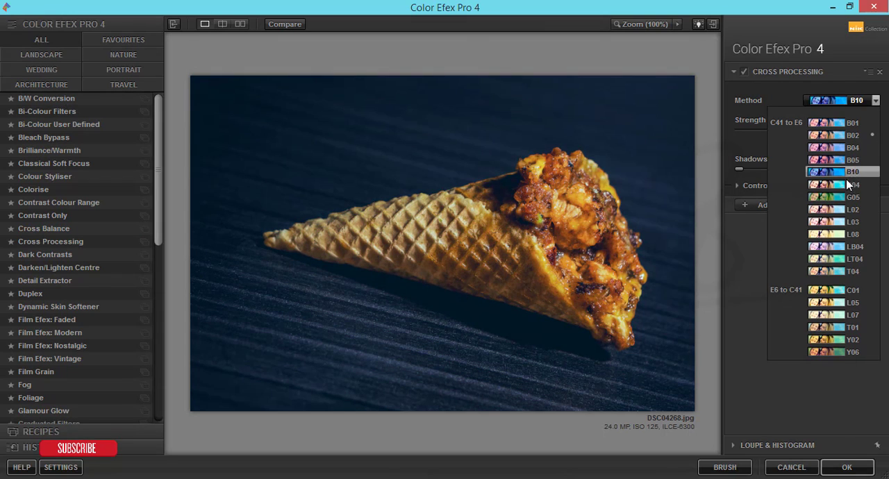
left_click(854, 185)
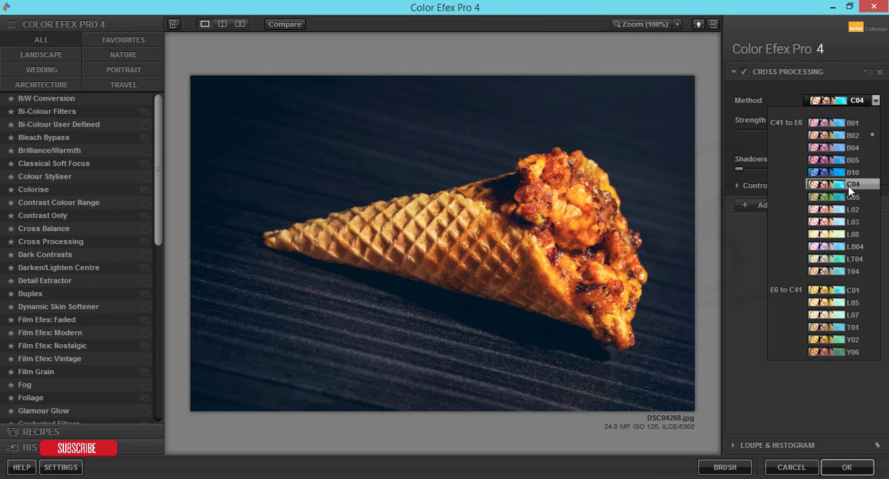
left_click(843, 184)
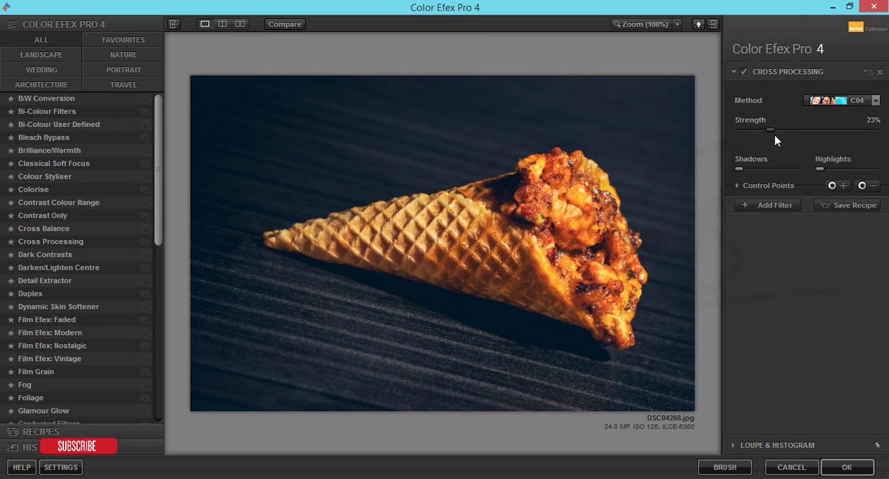
left_click_drag(770, 131, 779, 131)
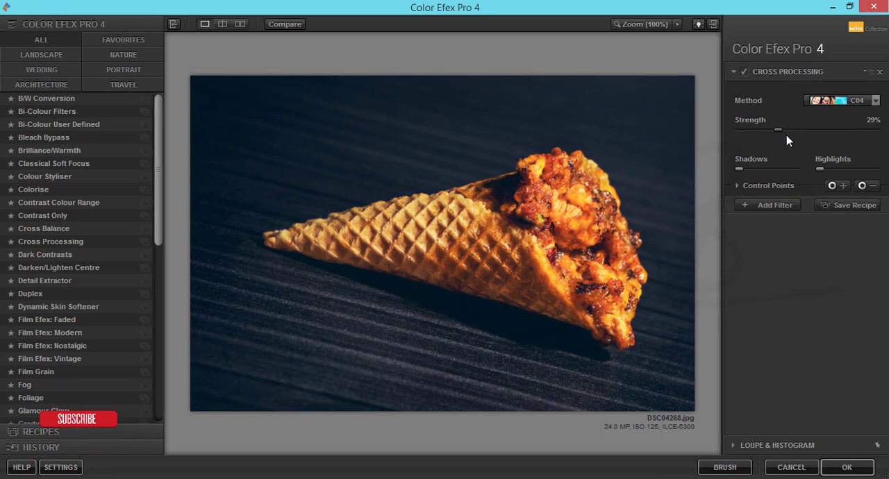
mouse_move(877, 106)
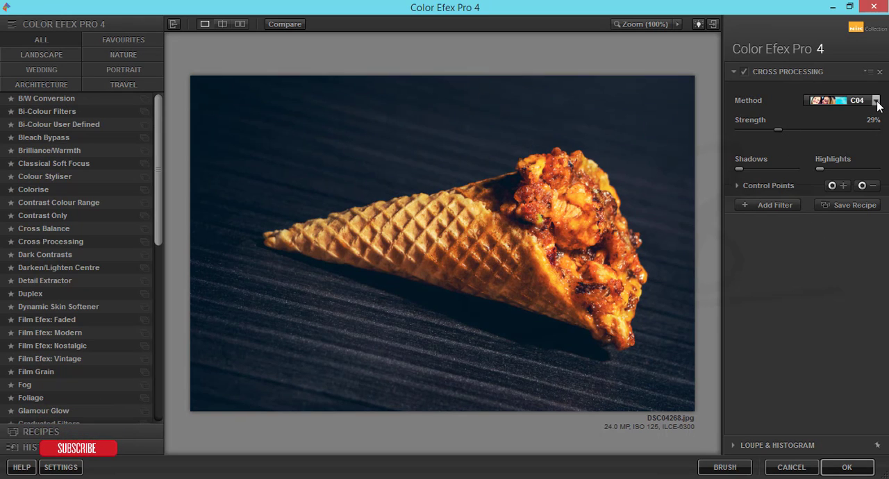
Step: Compare methods L03, T04 and C01, keep C04, and return the result to Photoshop
left_click(876, 100)
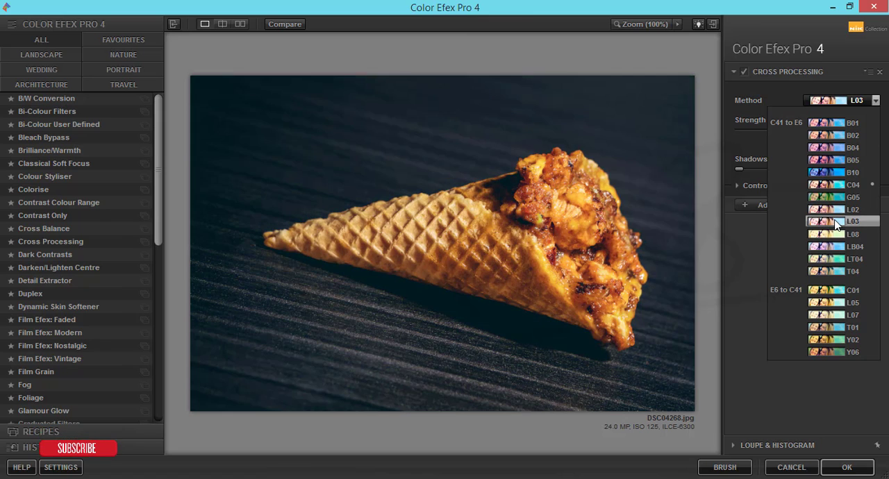
left_click(853, 271)
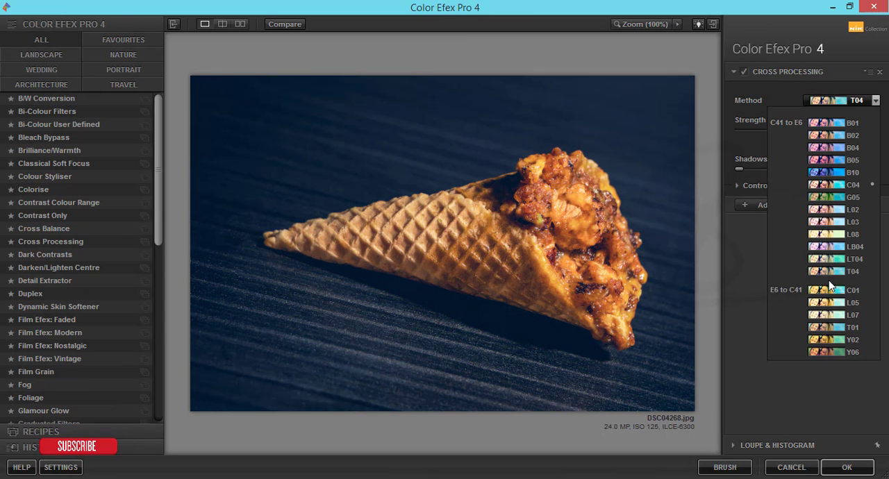
left_click(853, 290)
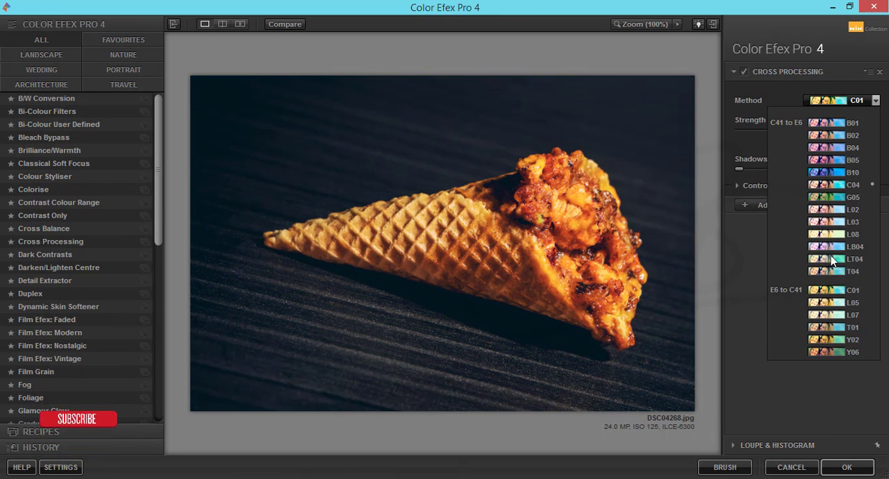
left_click(853, 185)
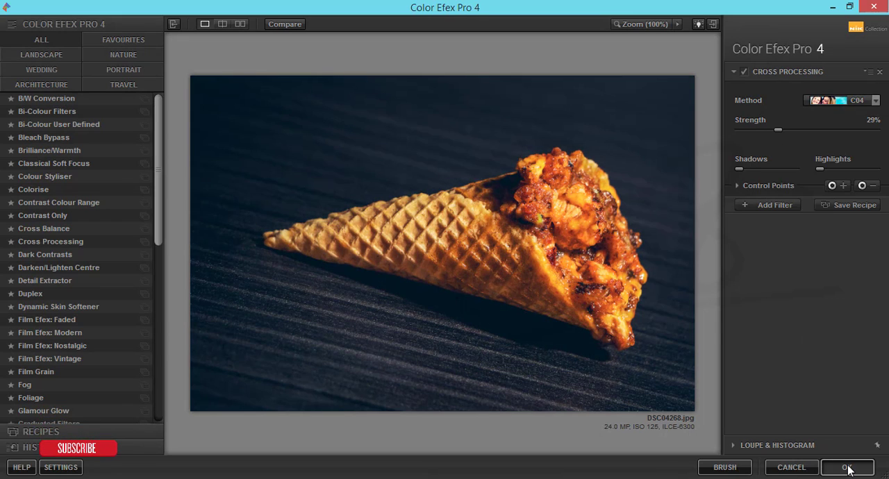
left_click(847, 467)
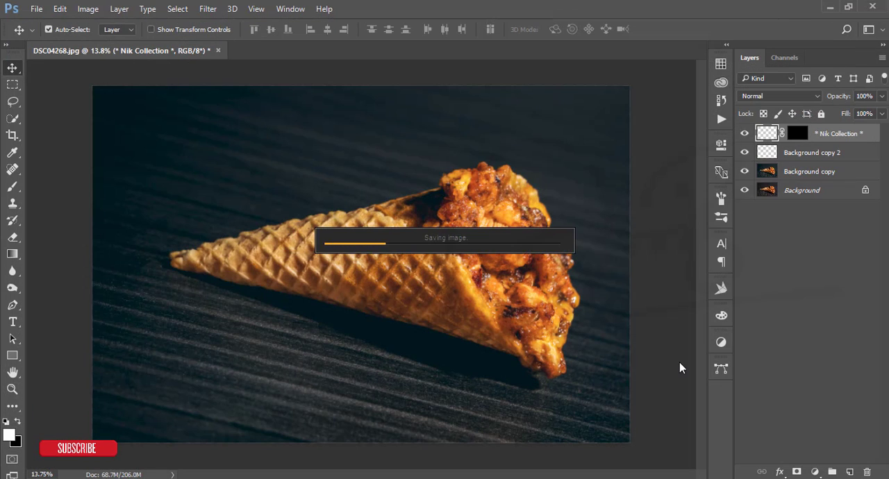